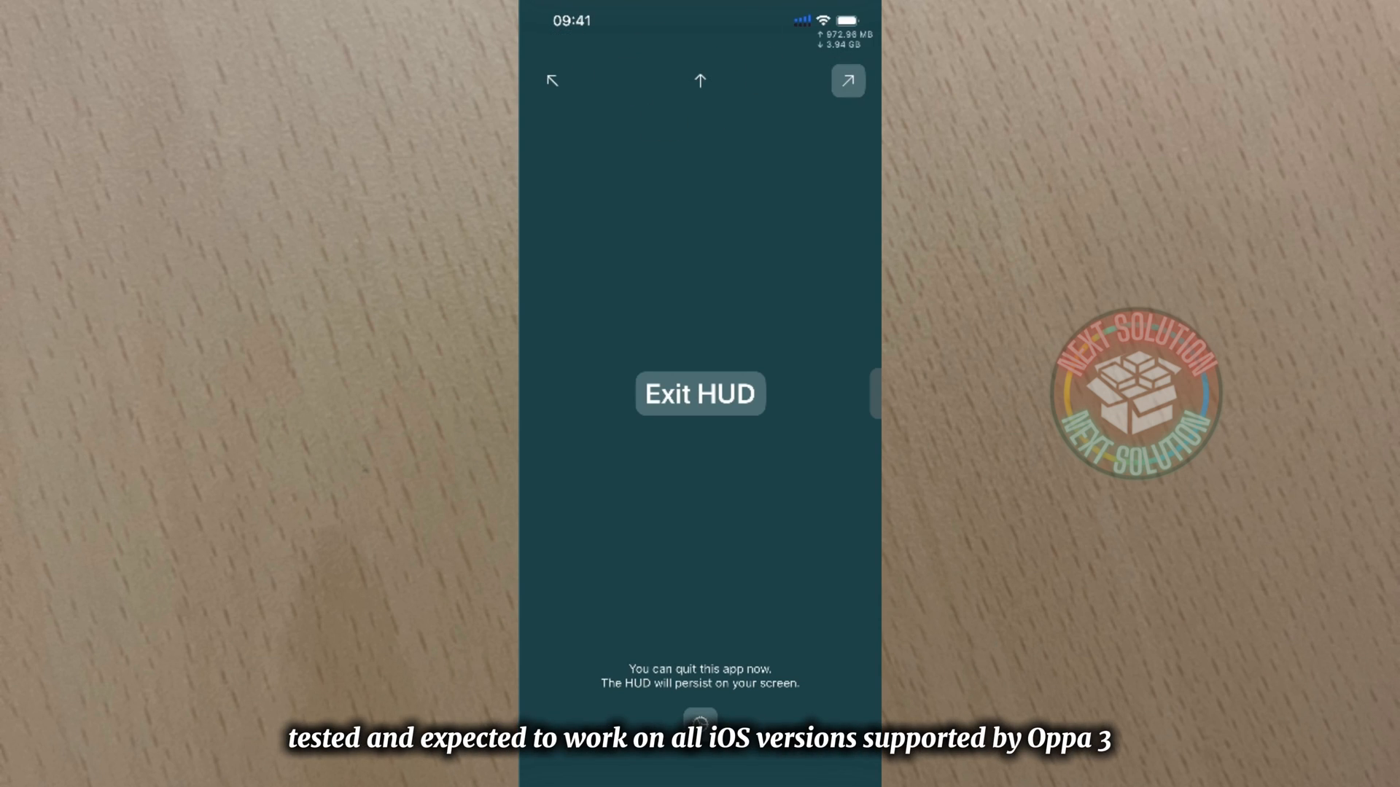
Step: Restart TrollSpeed's speed HUD and browse its Appearance, Size and Prefixes settings
click(700, 394)
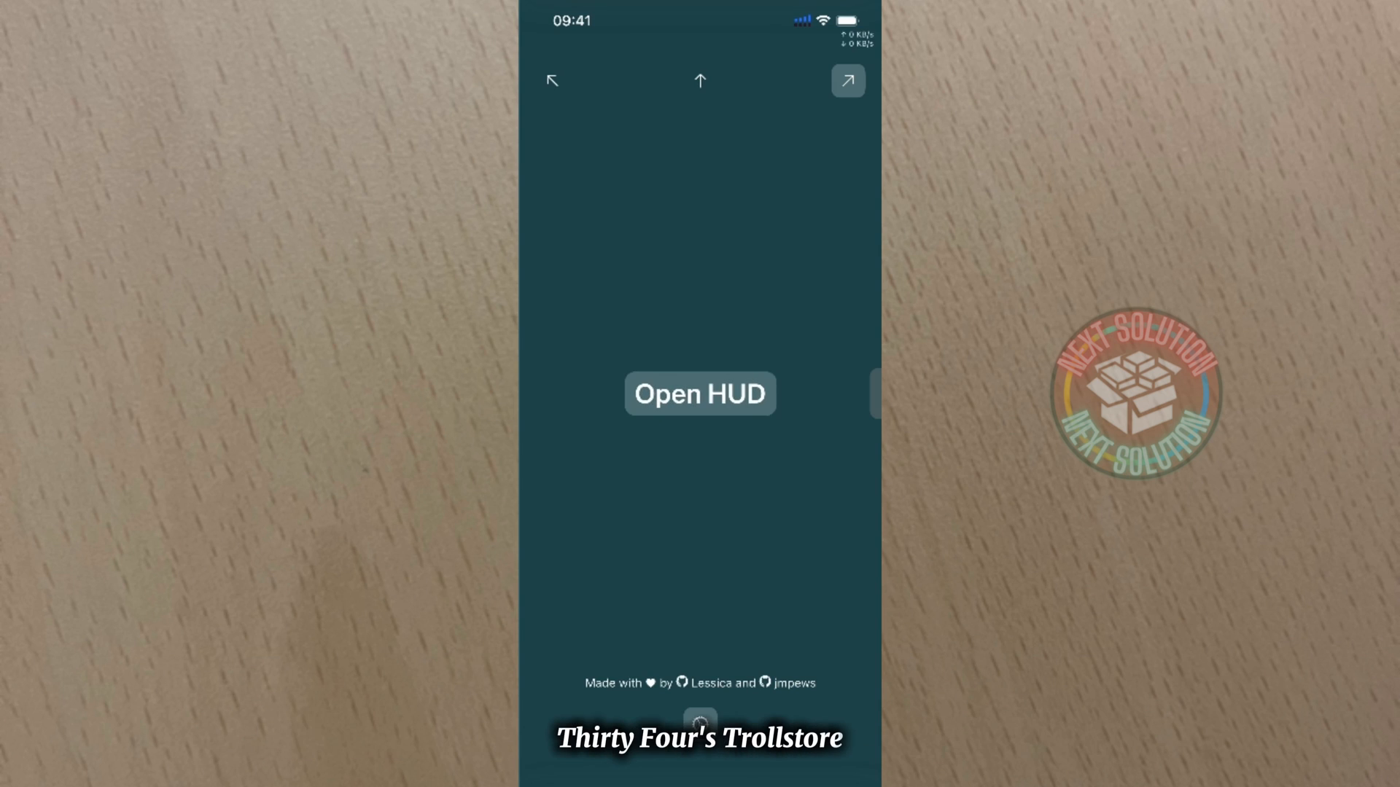
click(700, 394)
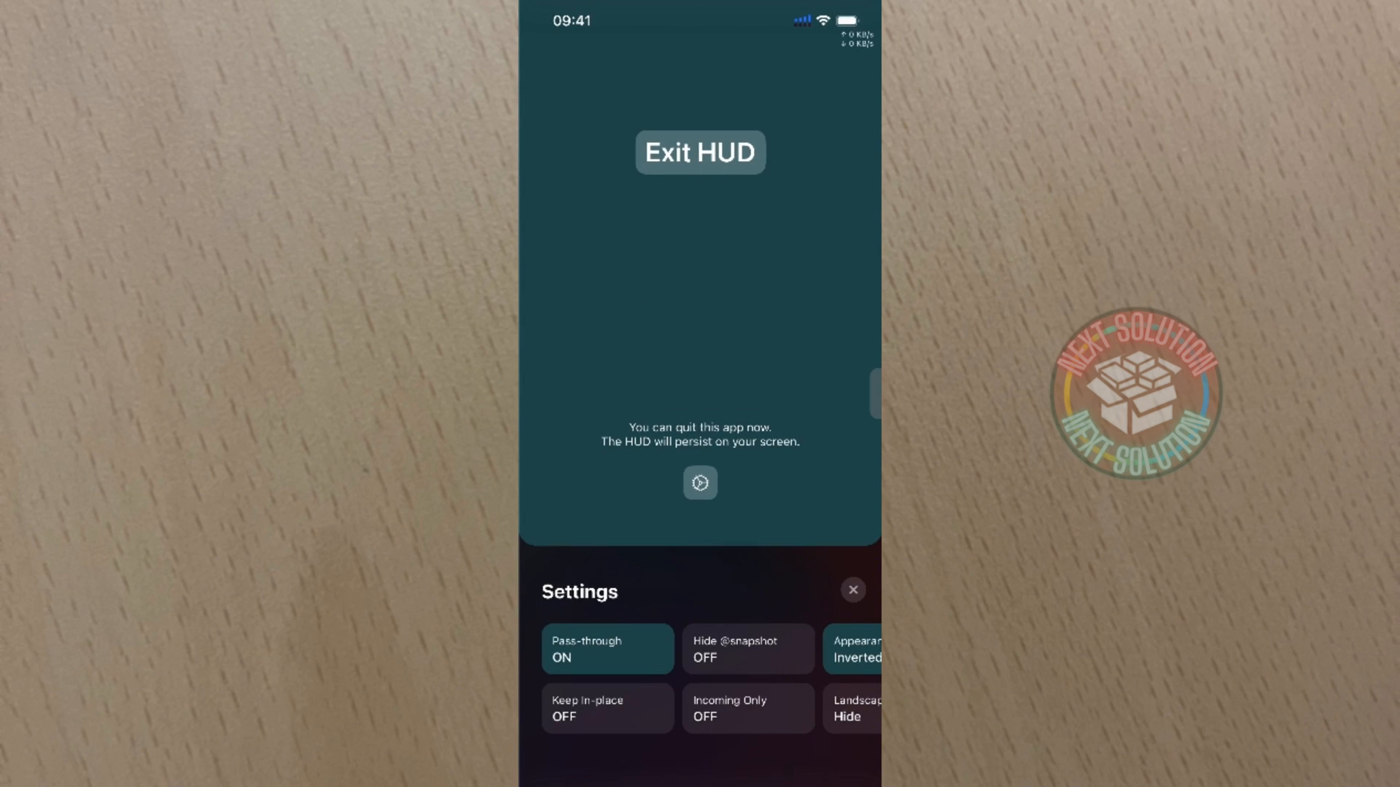
click(606, 708)
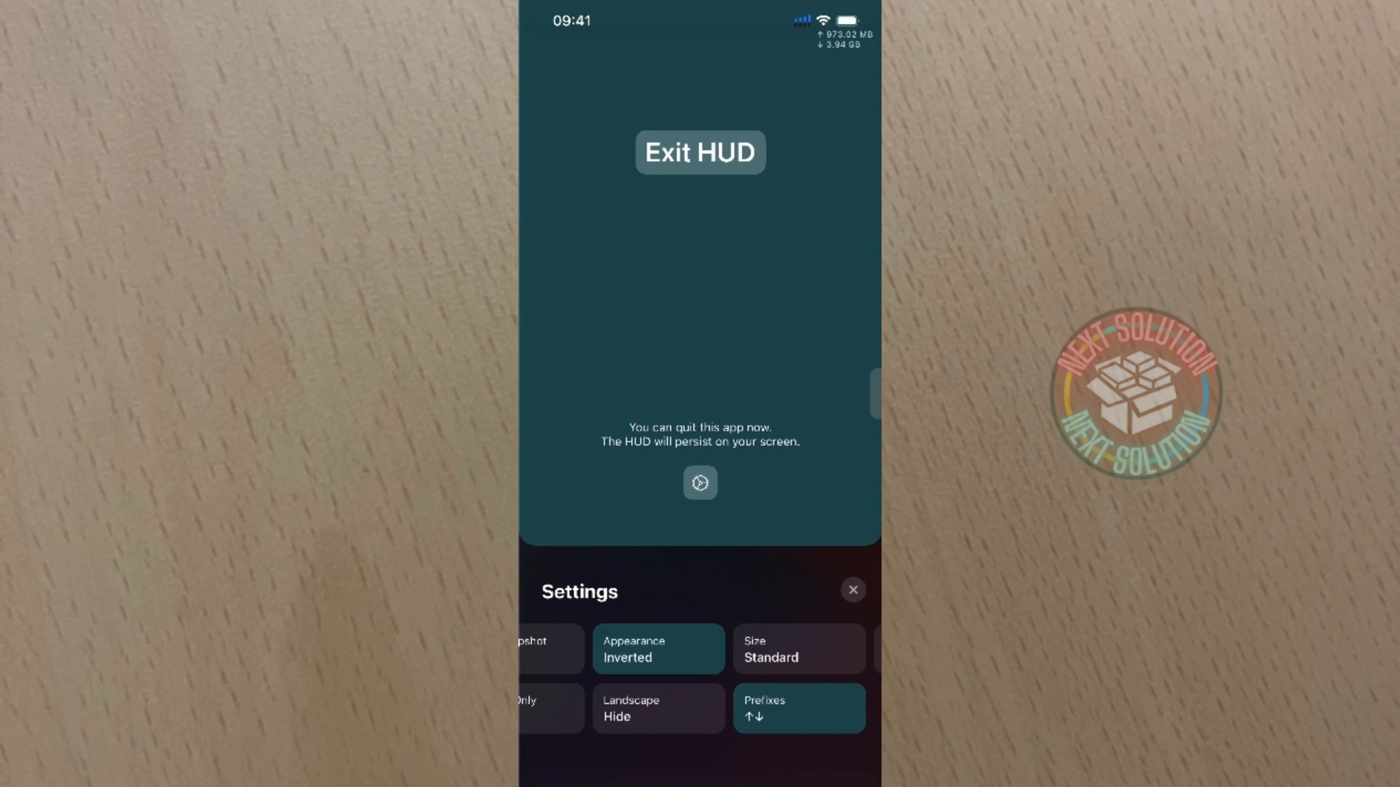
click(852, 590)
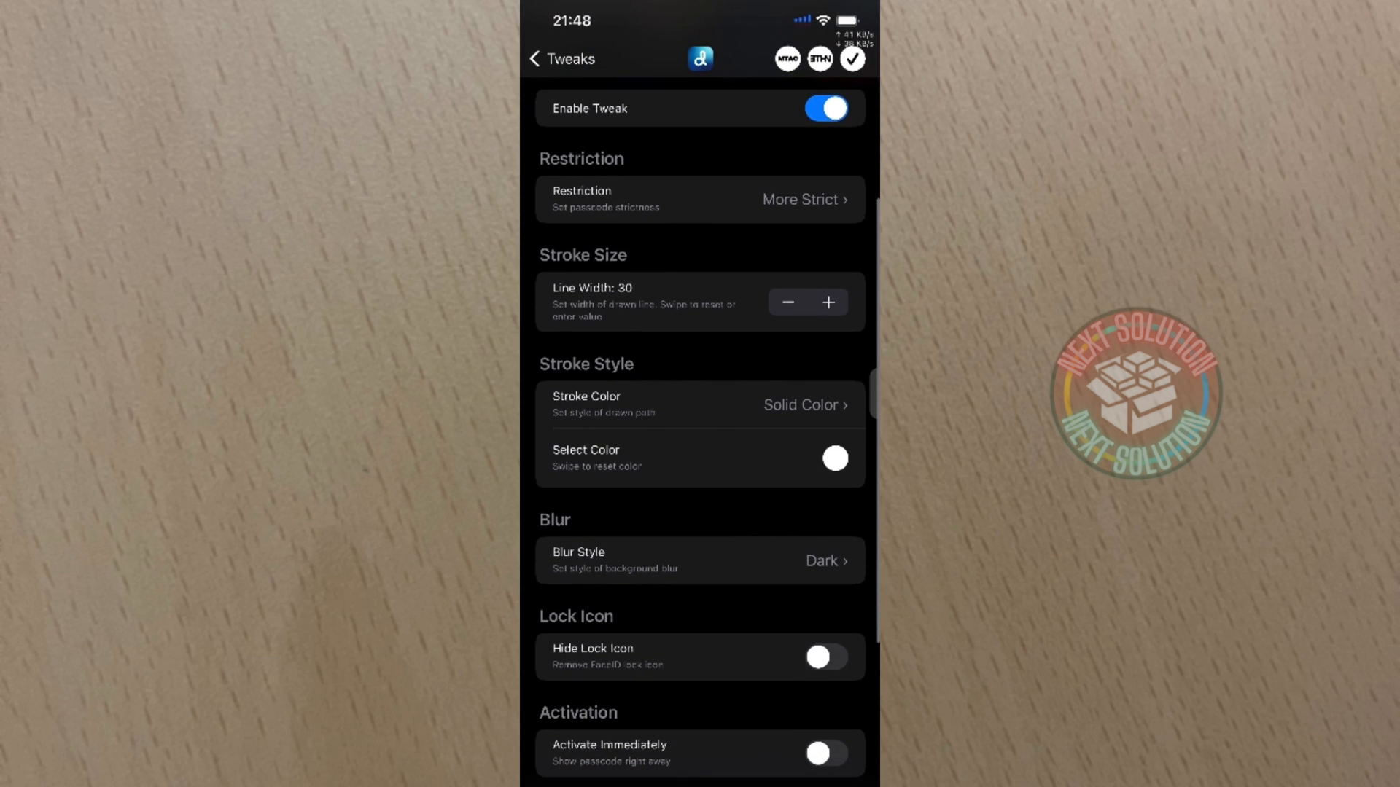
Step: Change Doodle's Blur Style from Dark to Transparent
click(699, 561)
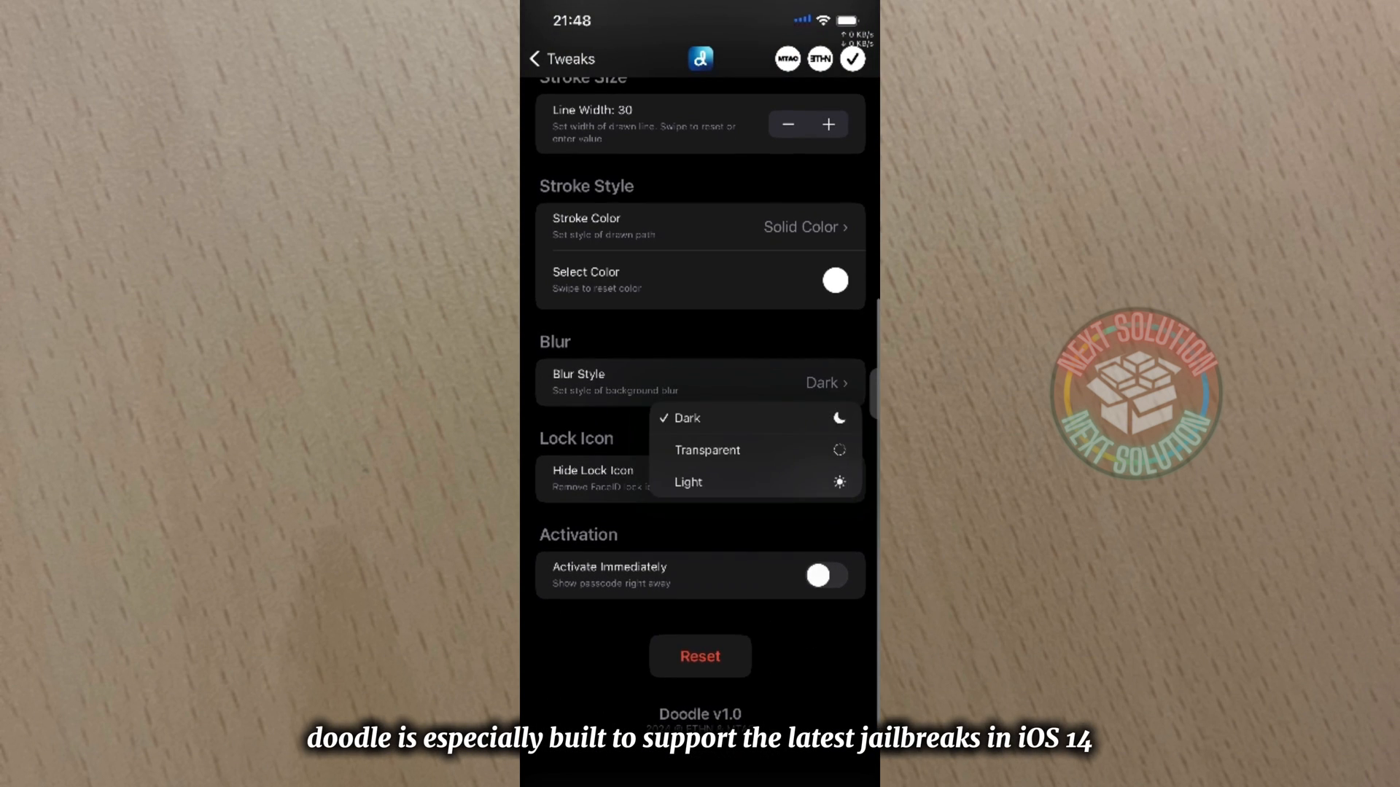
click(683, 417)
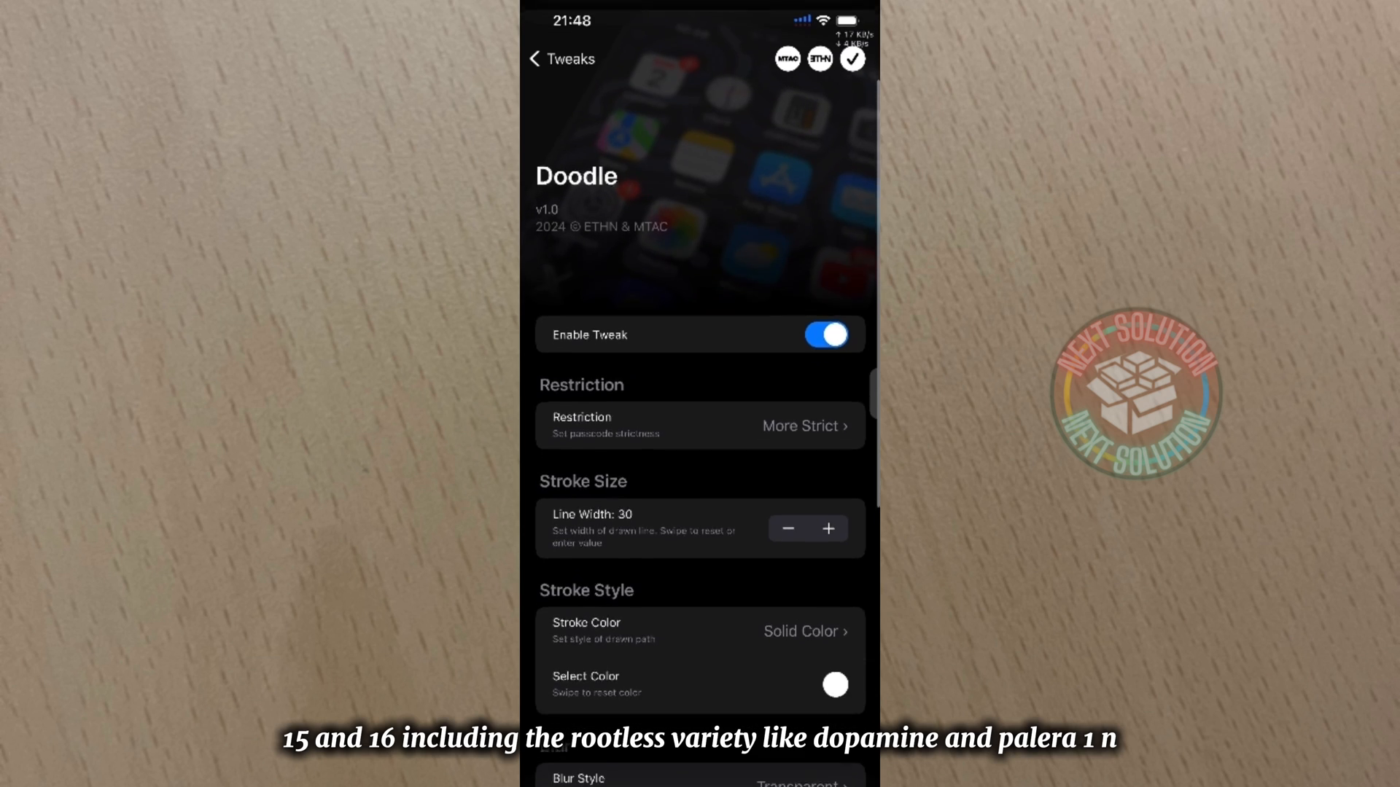
scroll(down, 3)
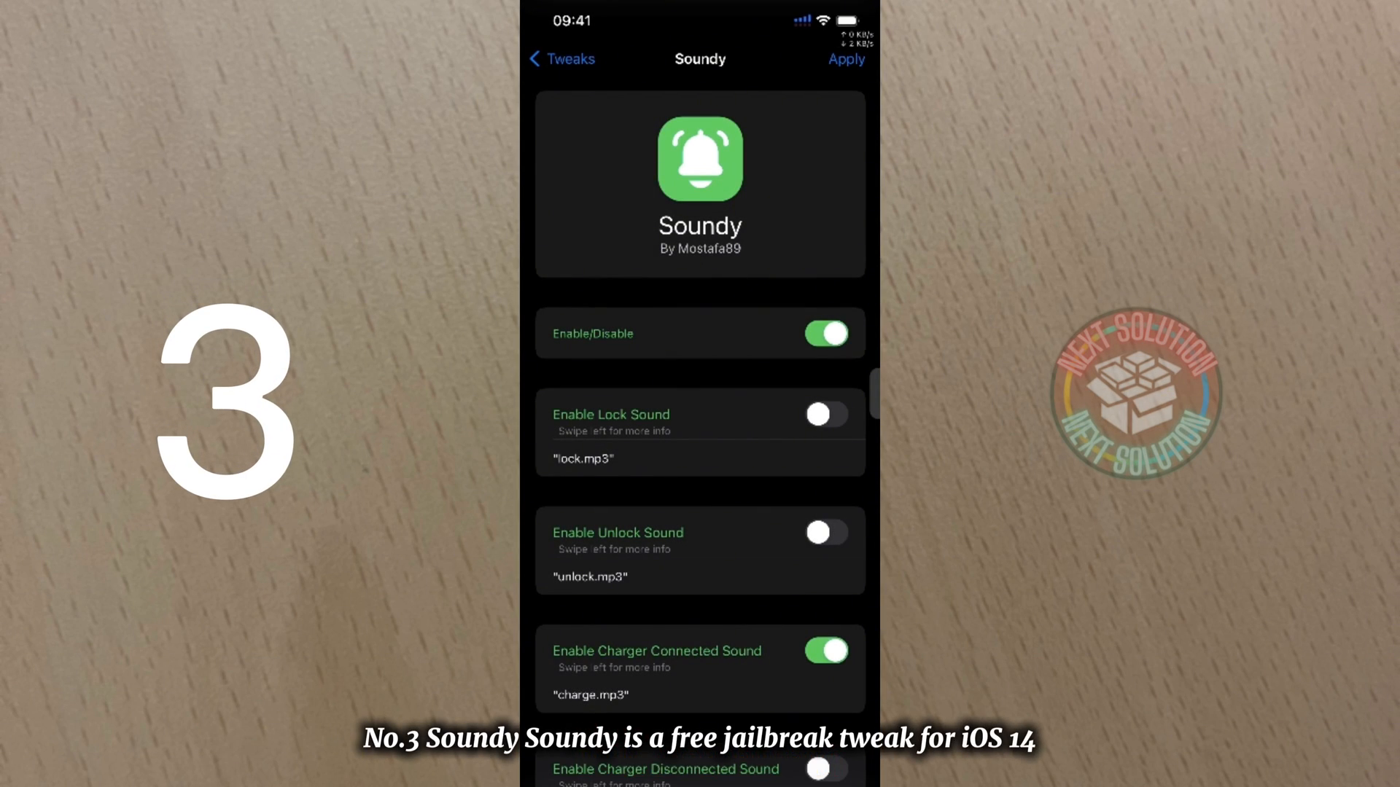
Step: Scroll through Soundy's options and confirm charge (1).mp3 as the charger sound
scroll(down, 3)
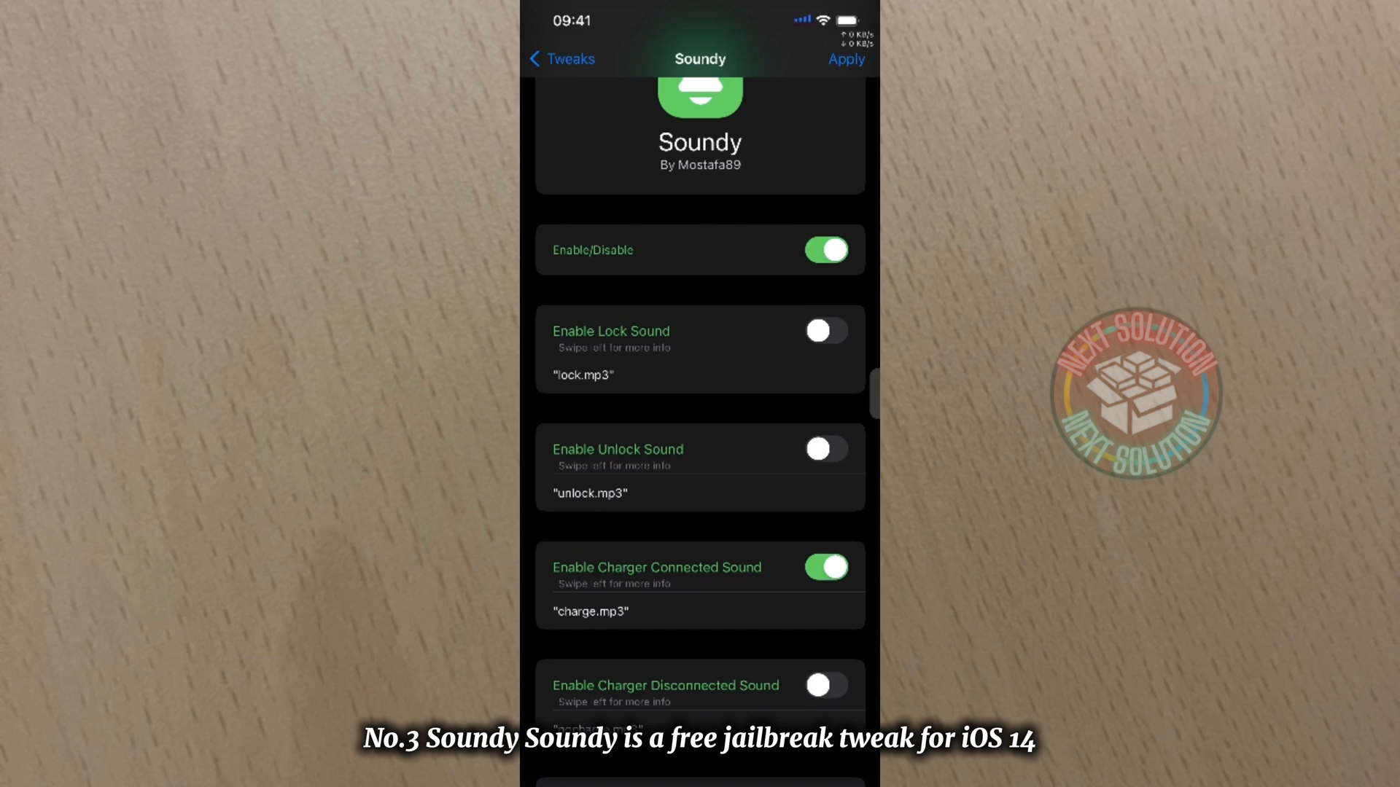
scroll(down, 3)
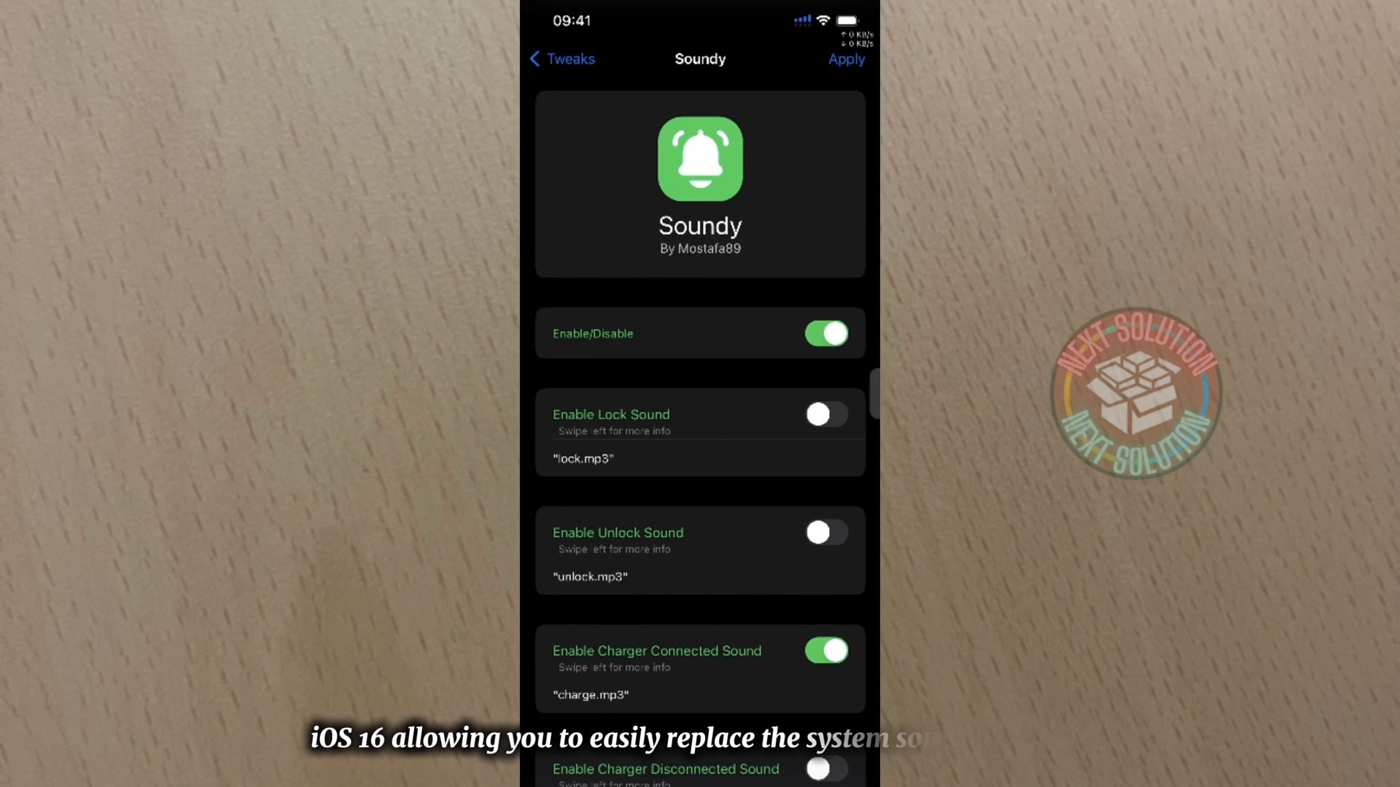
scroll(down, 3)
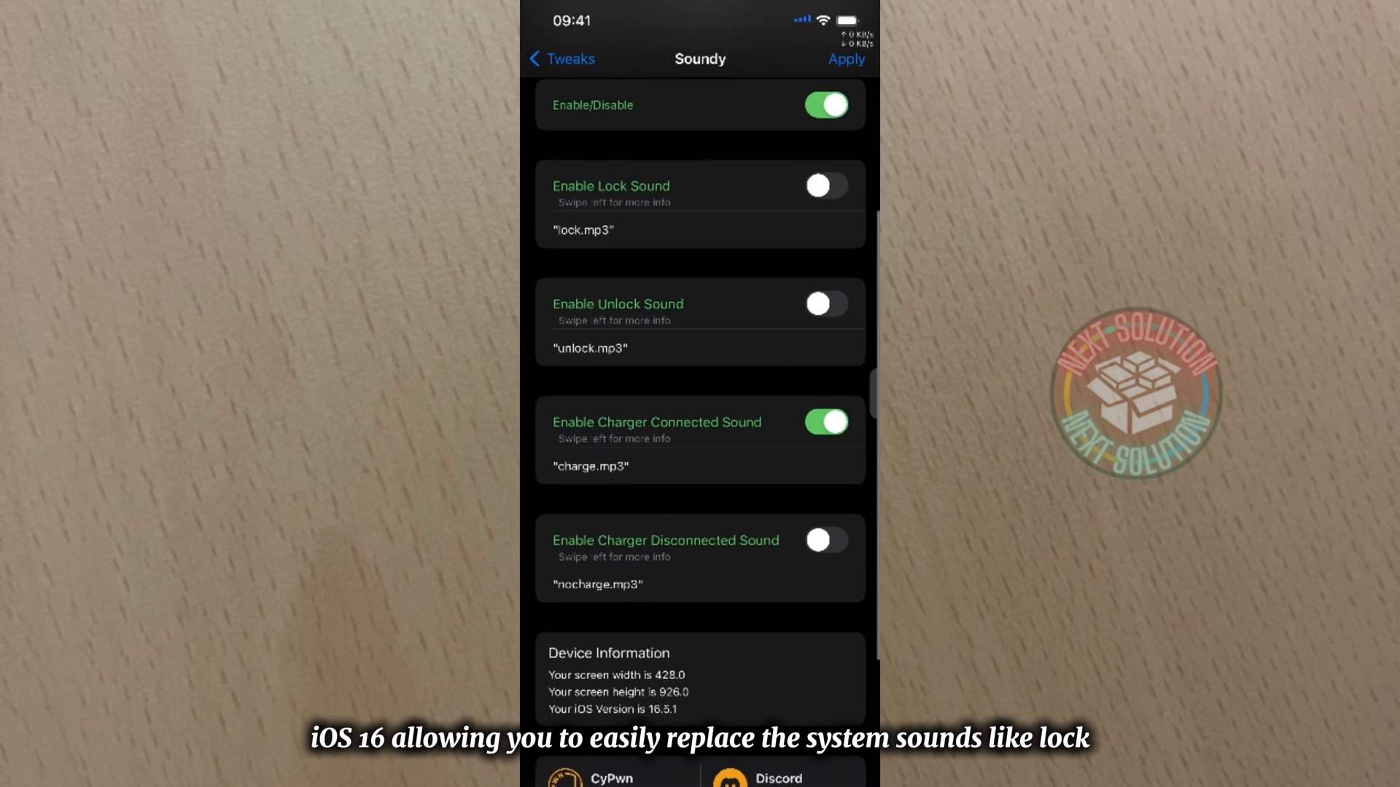
scroll(down, 3)
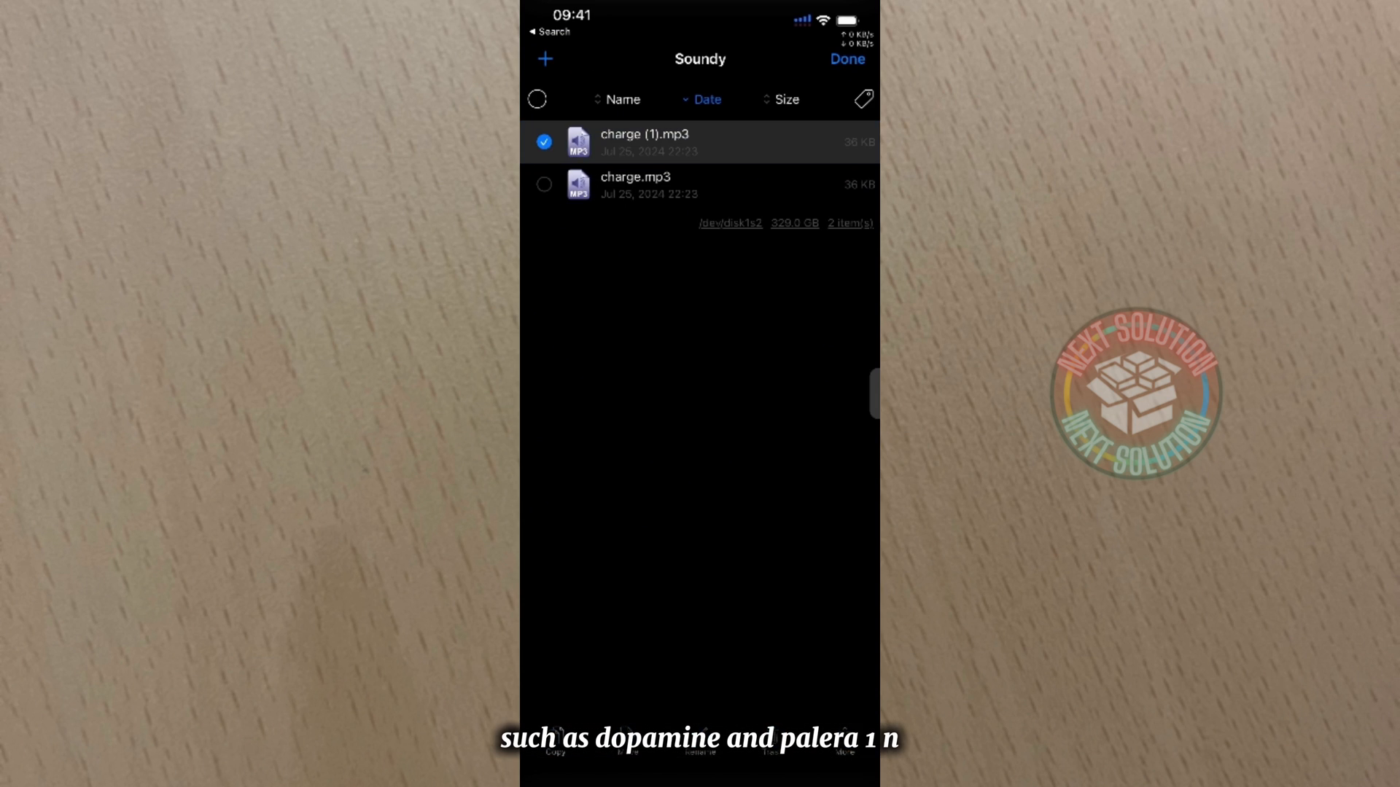
click(557, 58)
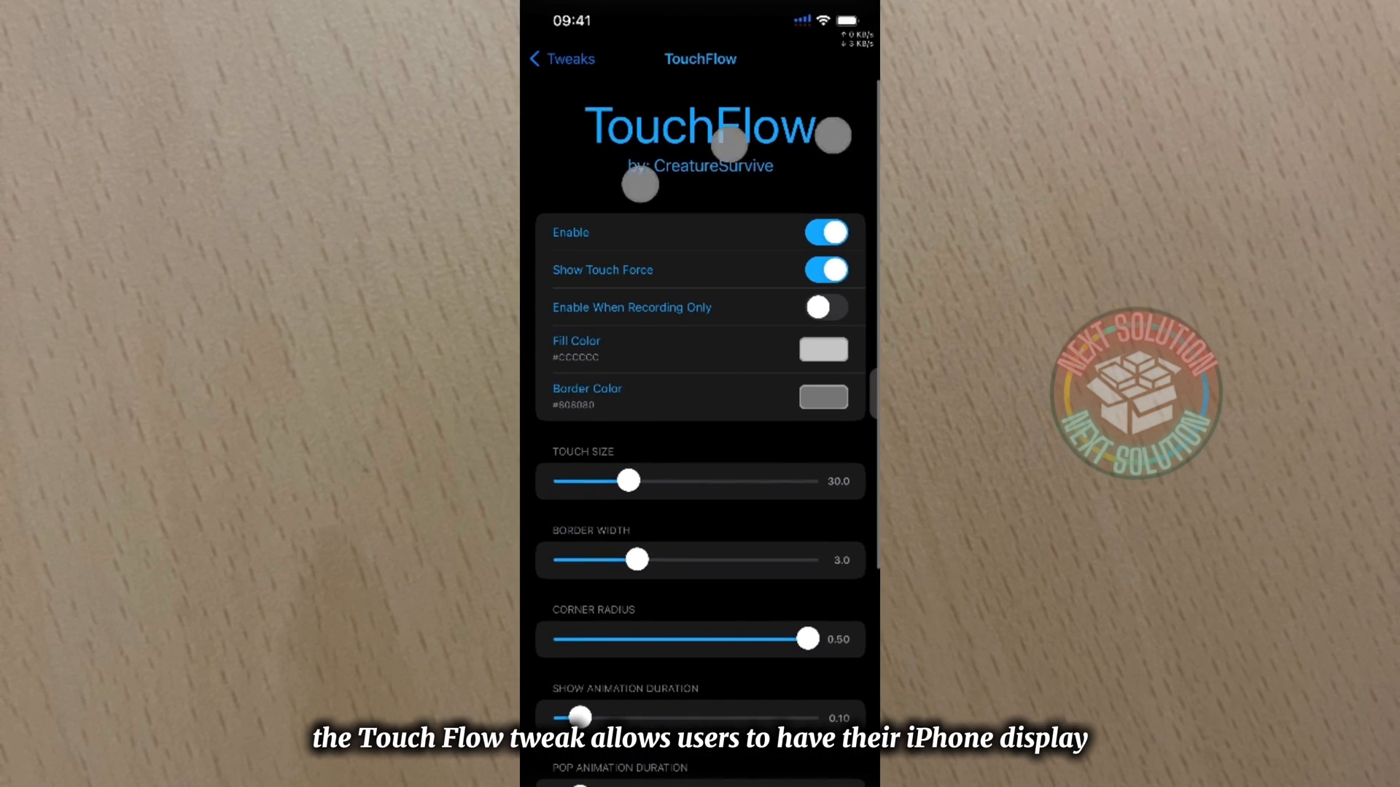
Step: Set TouchFlow's border width to 2.9 and its touch size slider to 37.4
scroll(down, 3)
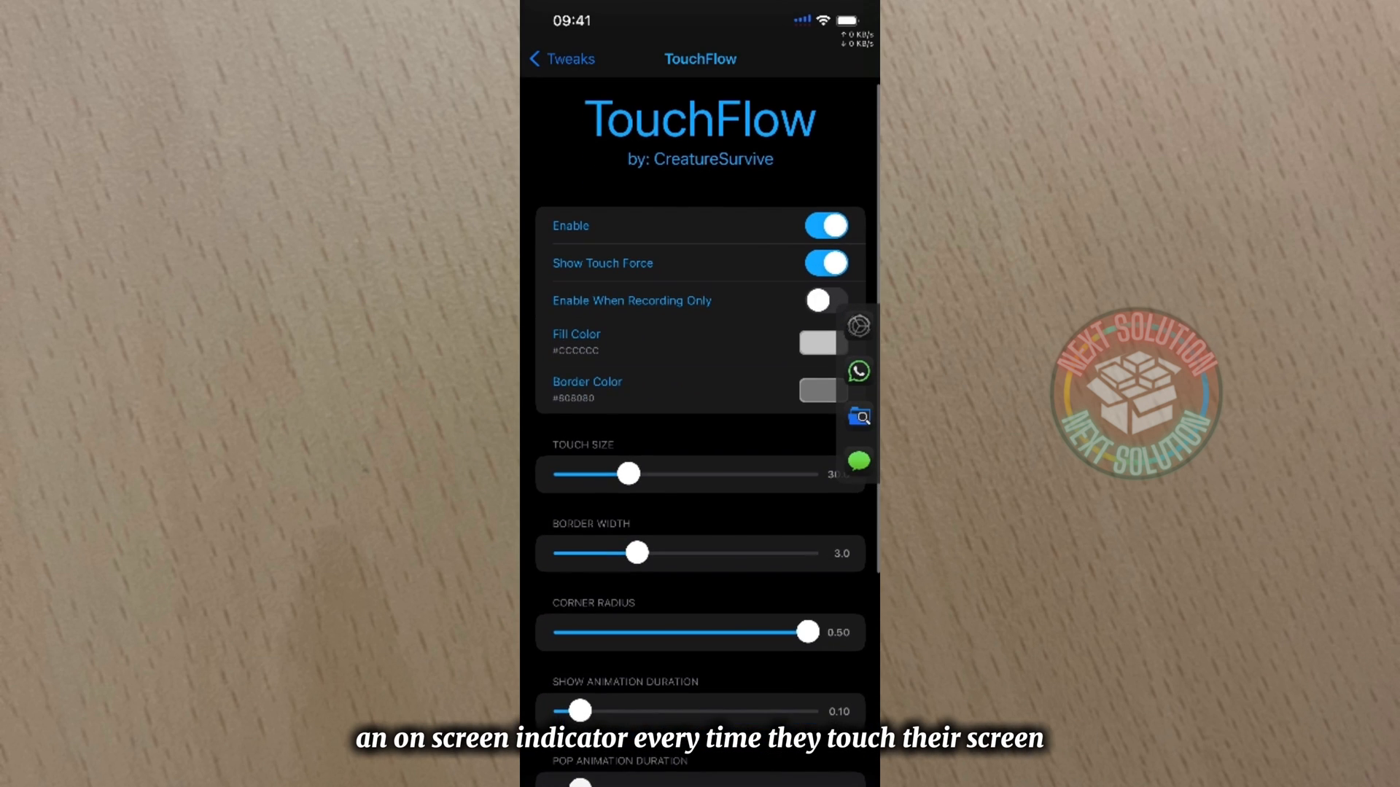
scroll(down, 3)
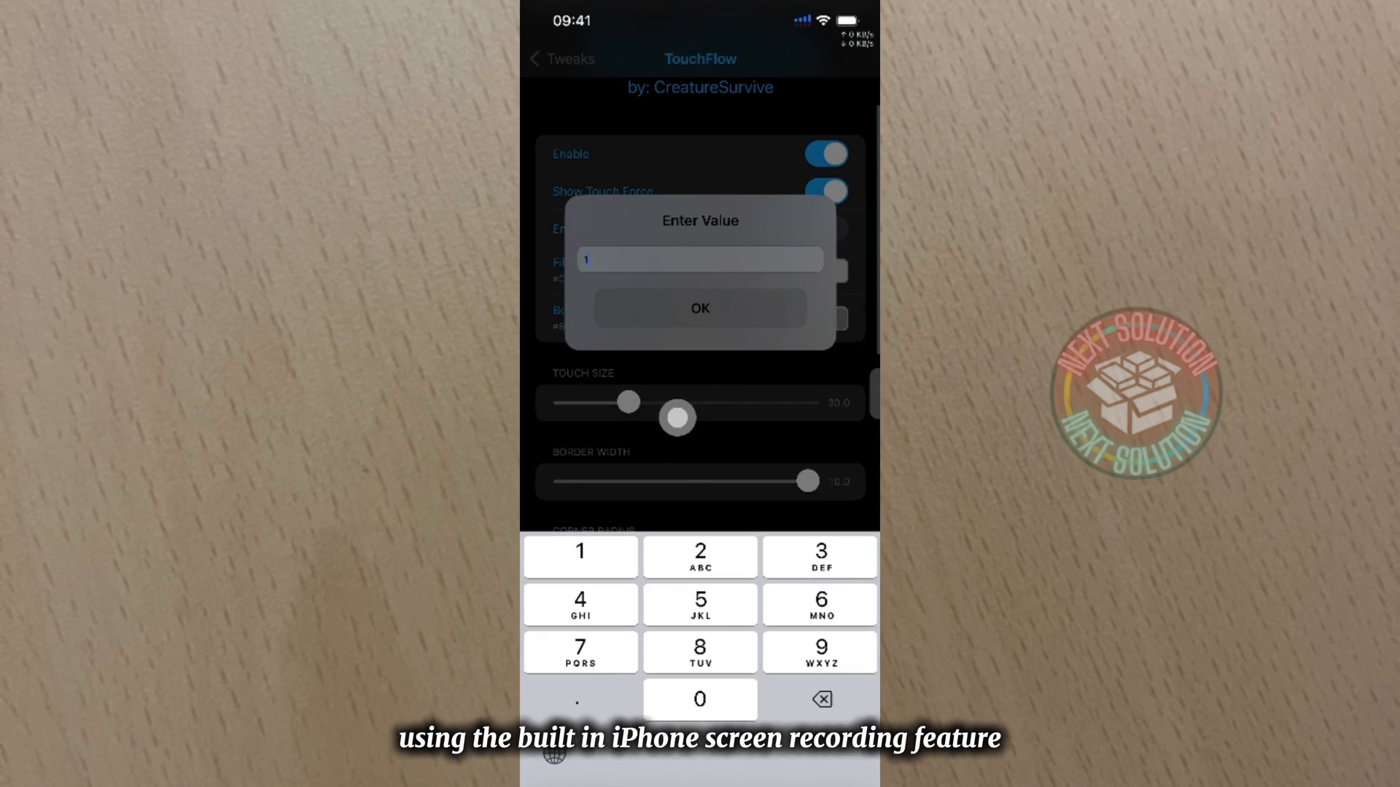
click(699, 308)
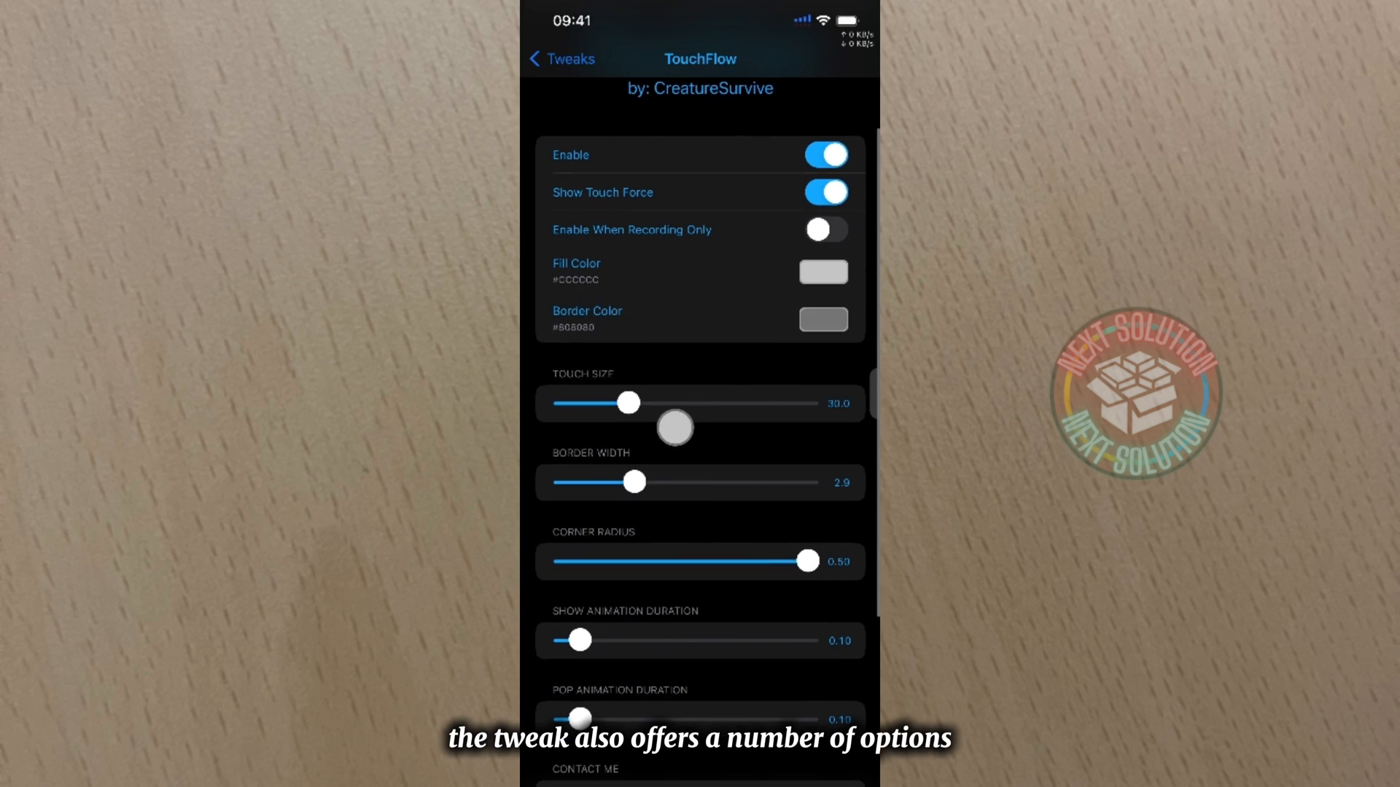
drag(628, 402, 806, 402)
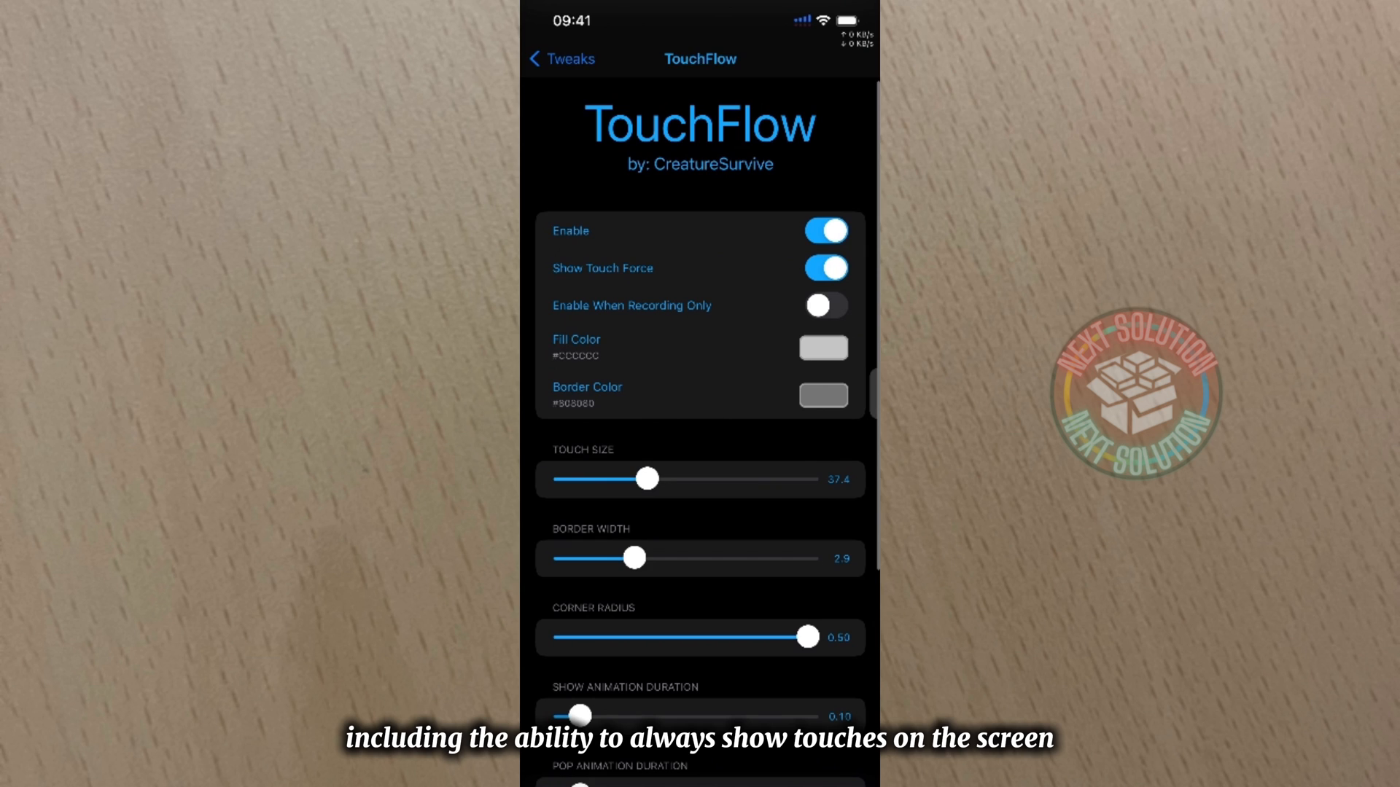
click(823, 395)
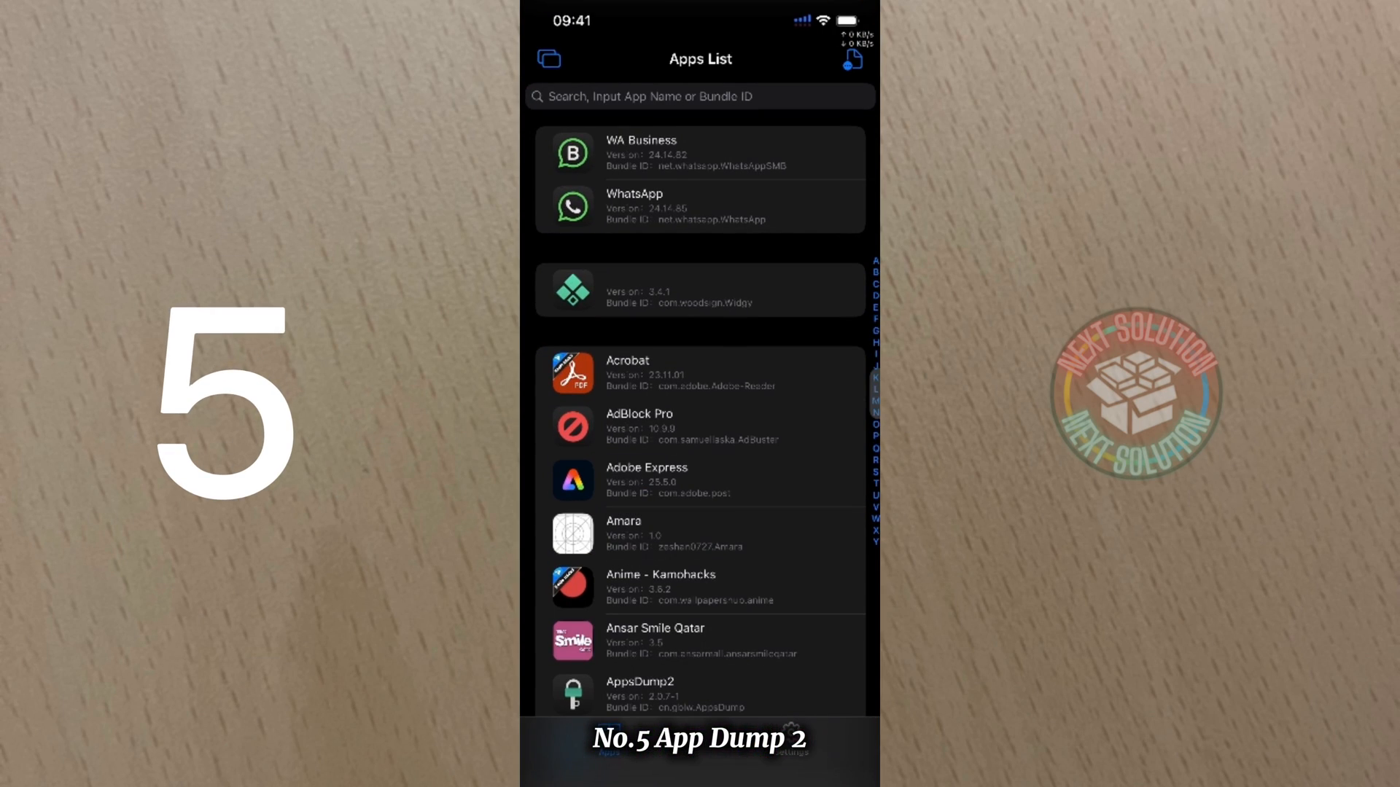
Step: Browse App Dump 2's installed apps list and select Google Home
scroll(down, 3)
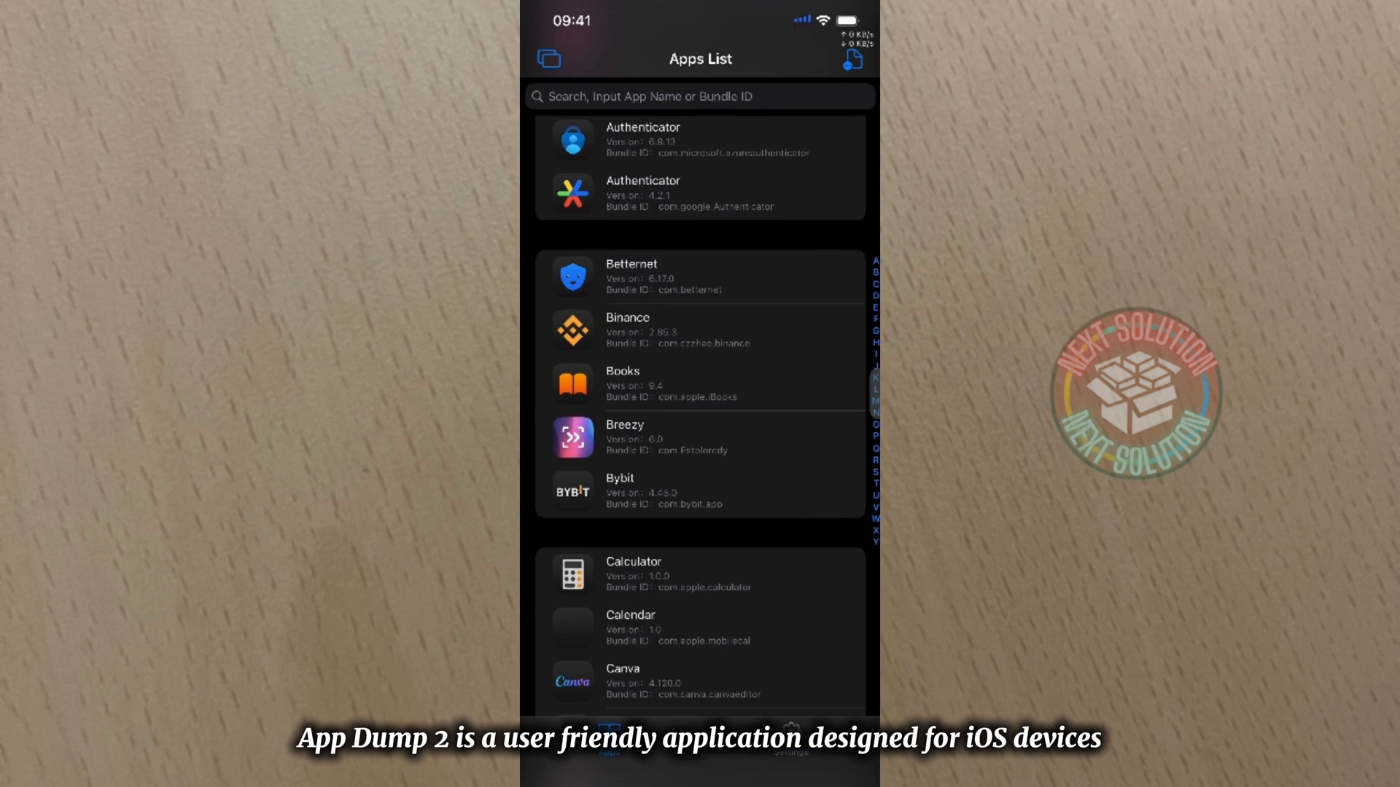
scroll(down, 3)
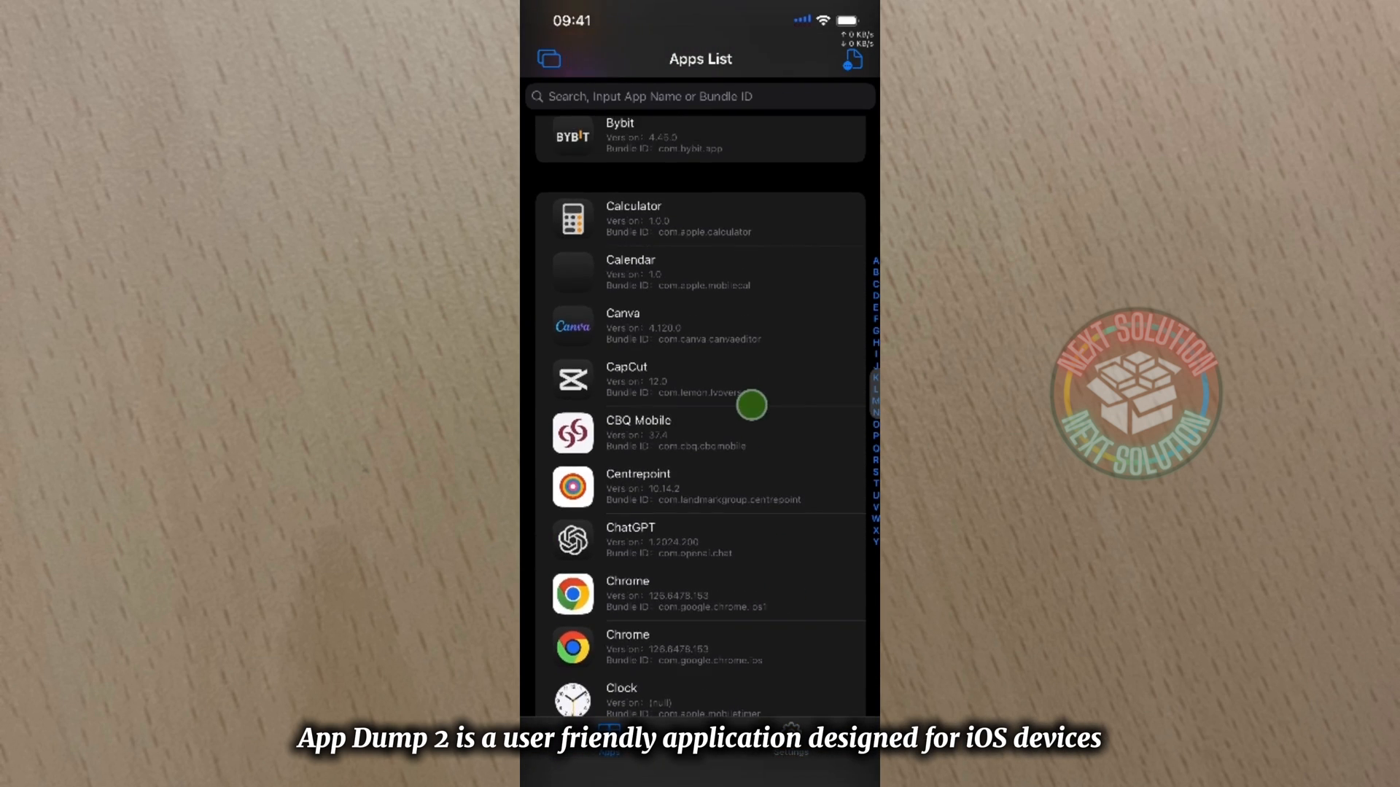
scroll(down, 3)
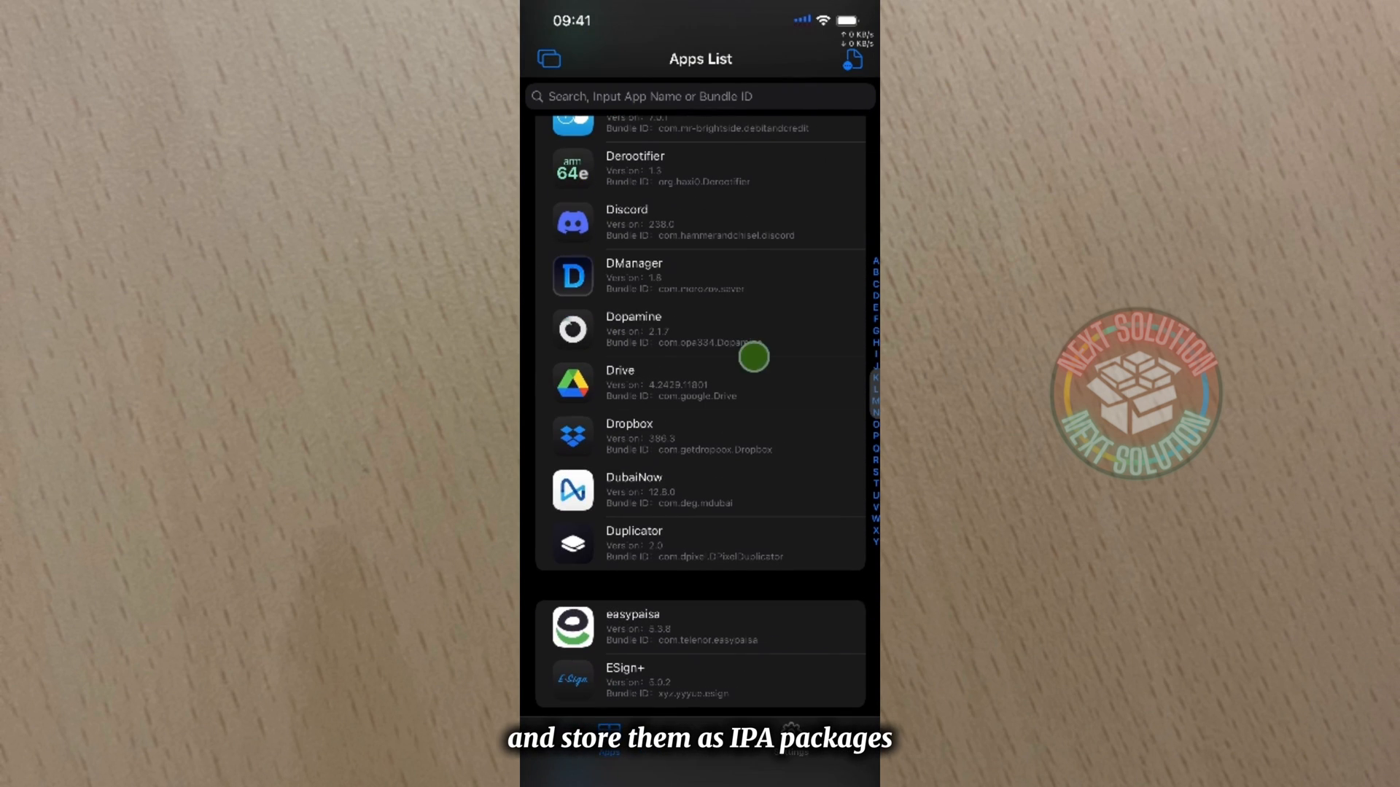
click(633, 275)
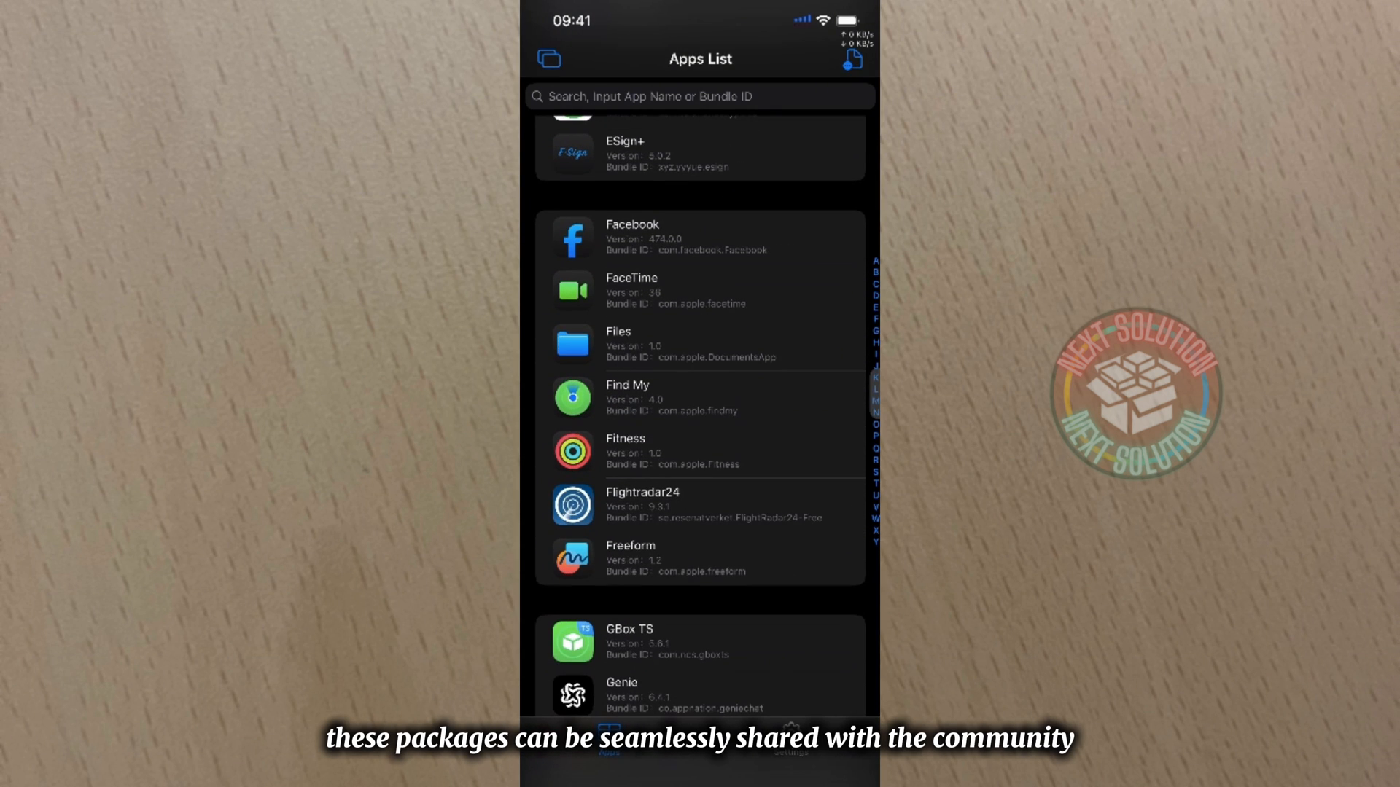
Step: Choose Decrypt - IPA for Google Home and view App Dump 2's settings
scroll(down, 3)
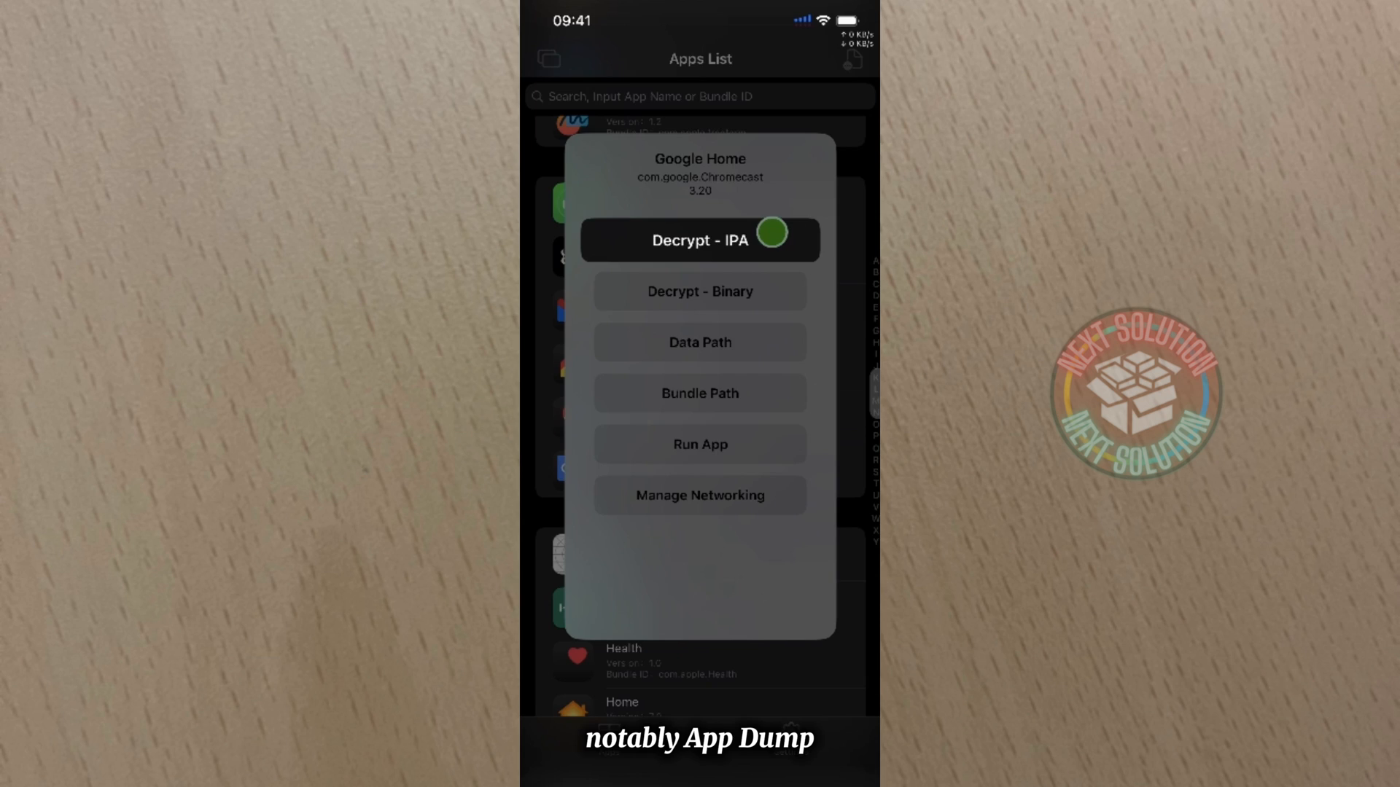
click(699, 239)
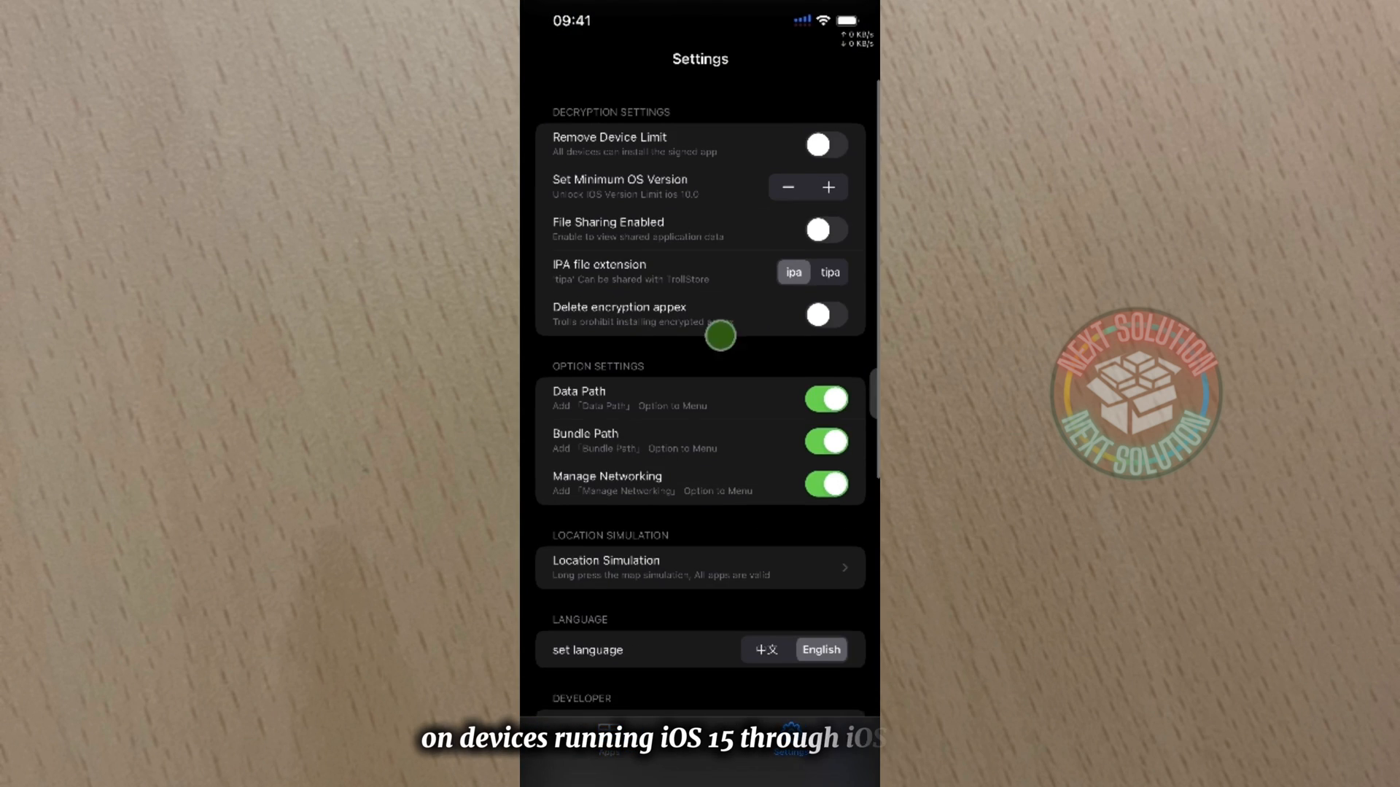
click(699, 567)
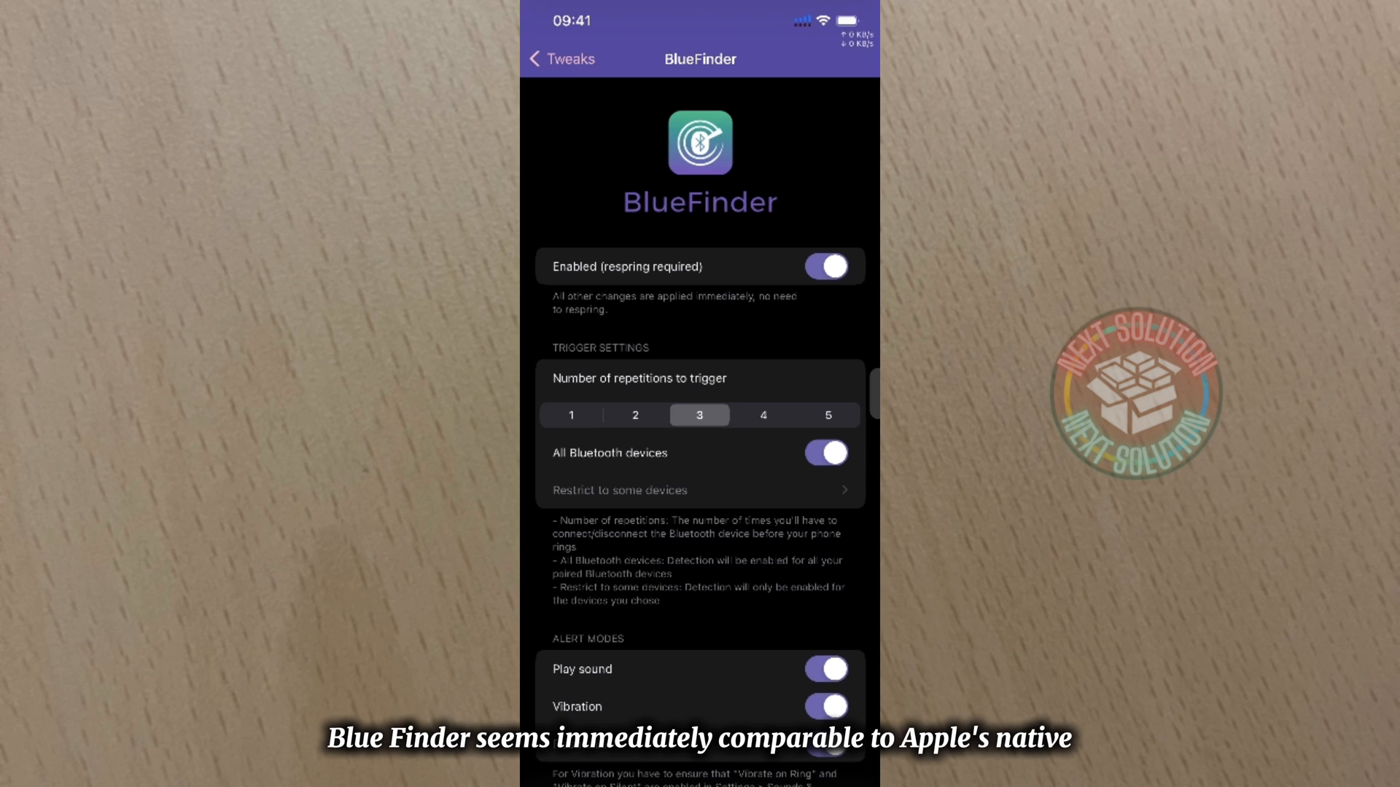
Step: Scroll through BlueFinder's Bluetooth-disconnect trigger and alert options
scroll(down, 3)
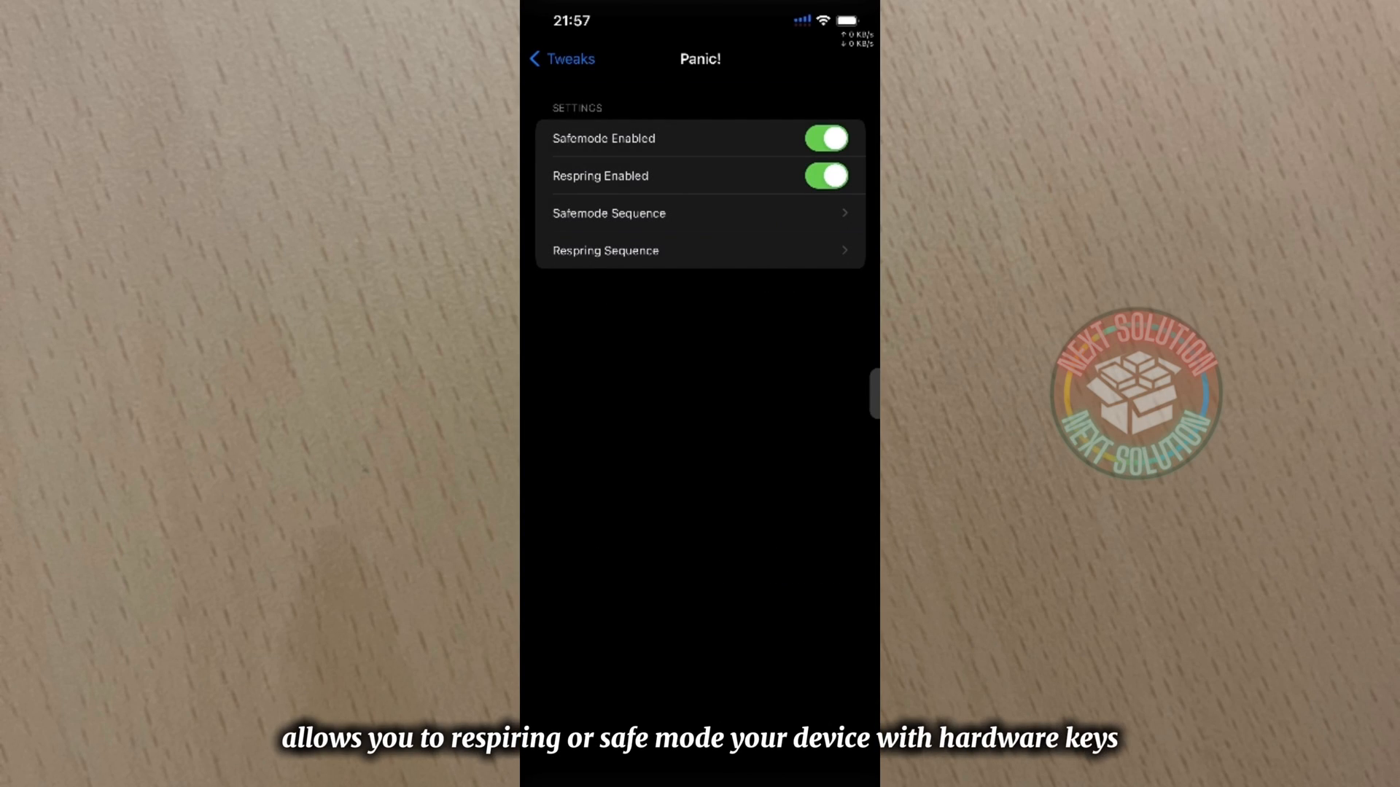
Step: Review Panic!'s Safemode and Respring toggles and sequences, both enabled
click(609, 212)
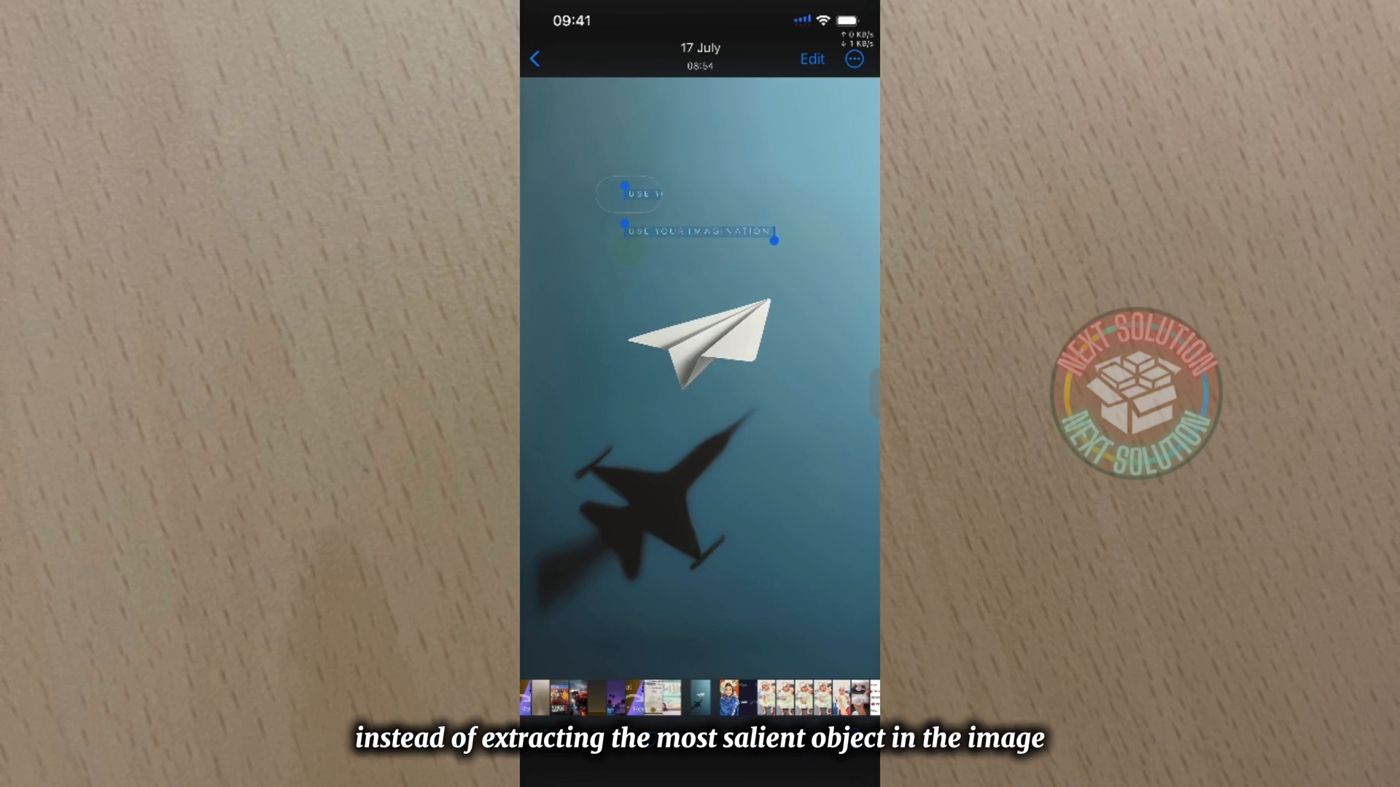
Step: Select the text in the paper-plane photo, then show ENA's enabled preferences
click(700, 231)
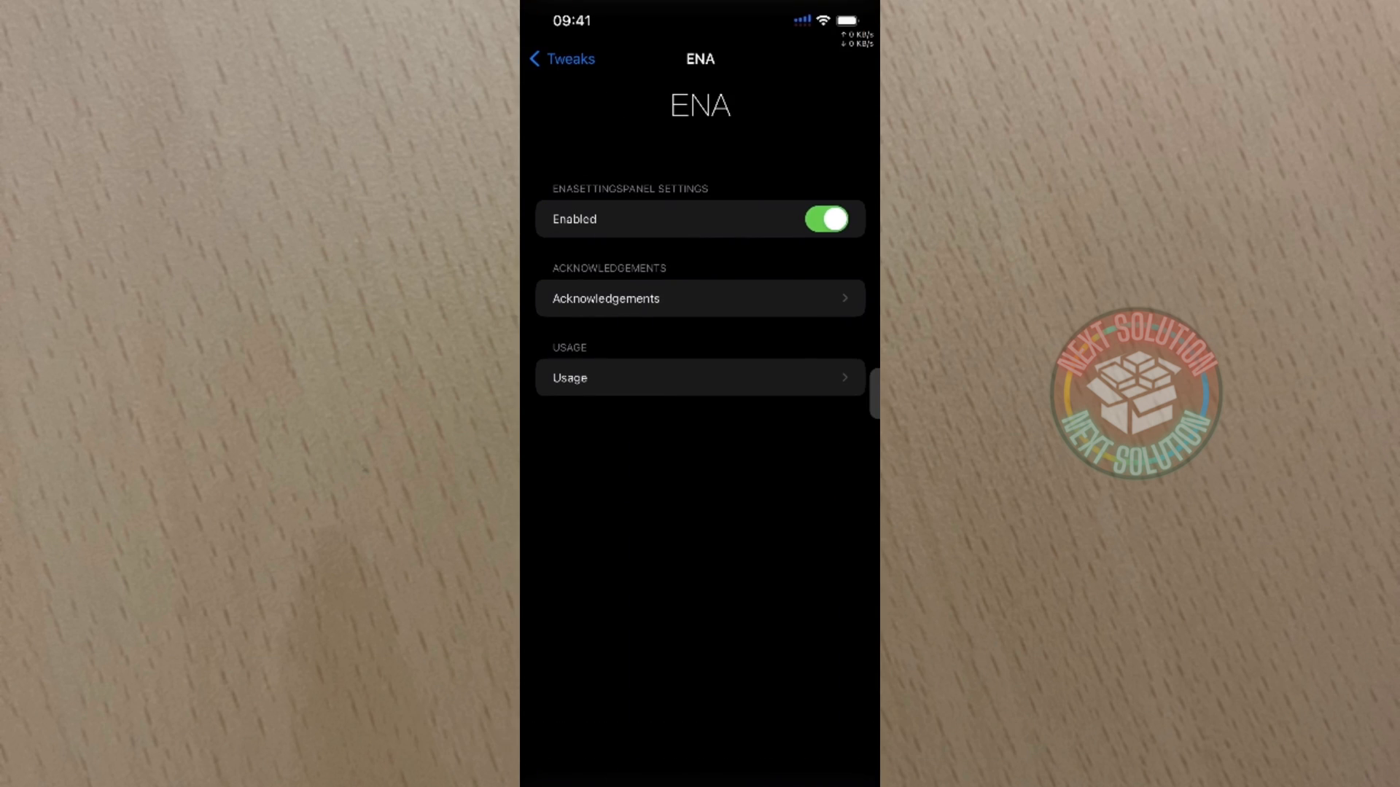
click(699, 377)
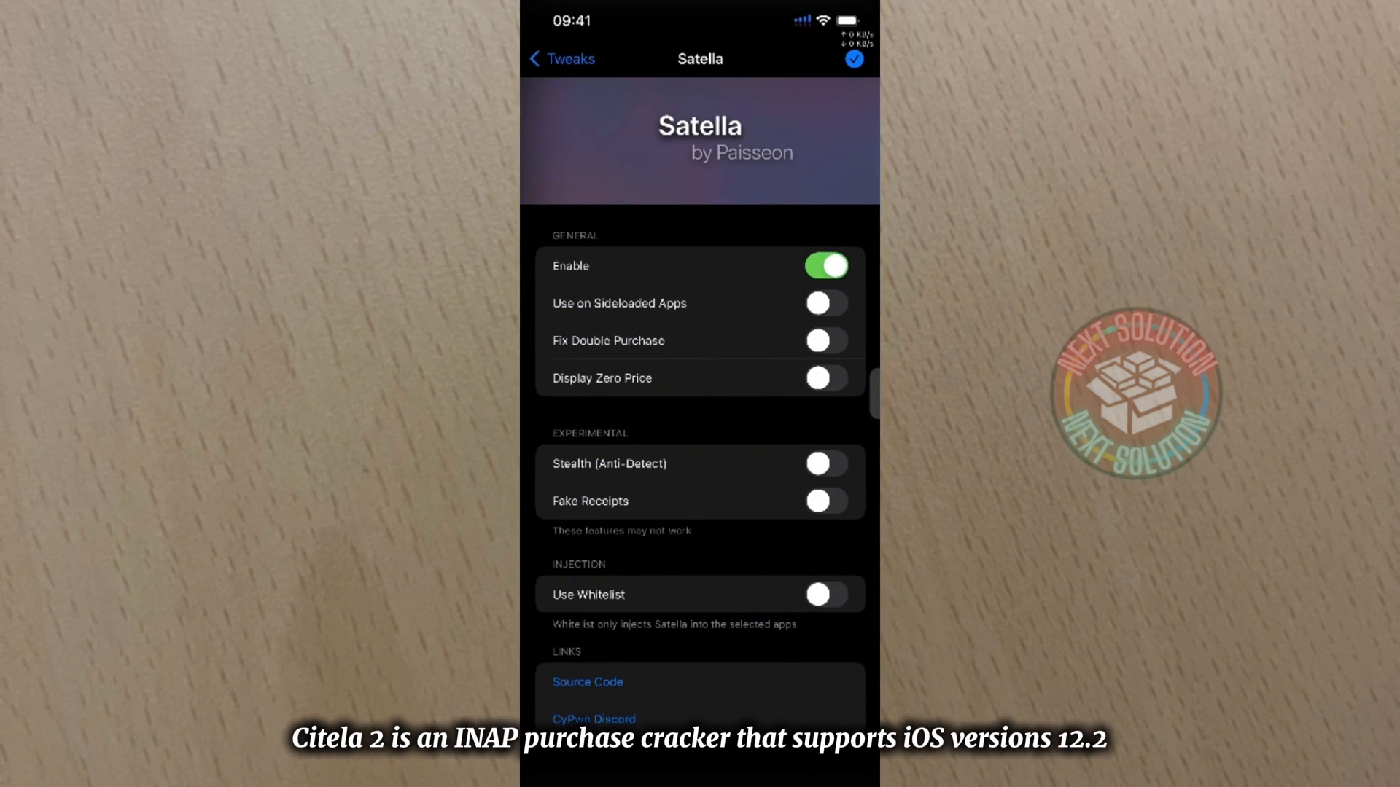
Step: Switch on Satella's Stealth (Anti-Detect), Use on Sideloaded Apps and Fix Double Purchase
click(823, 464)
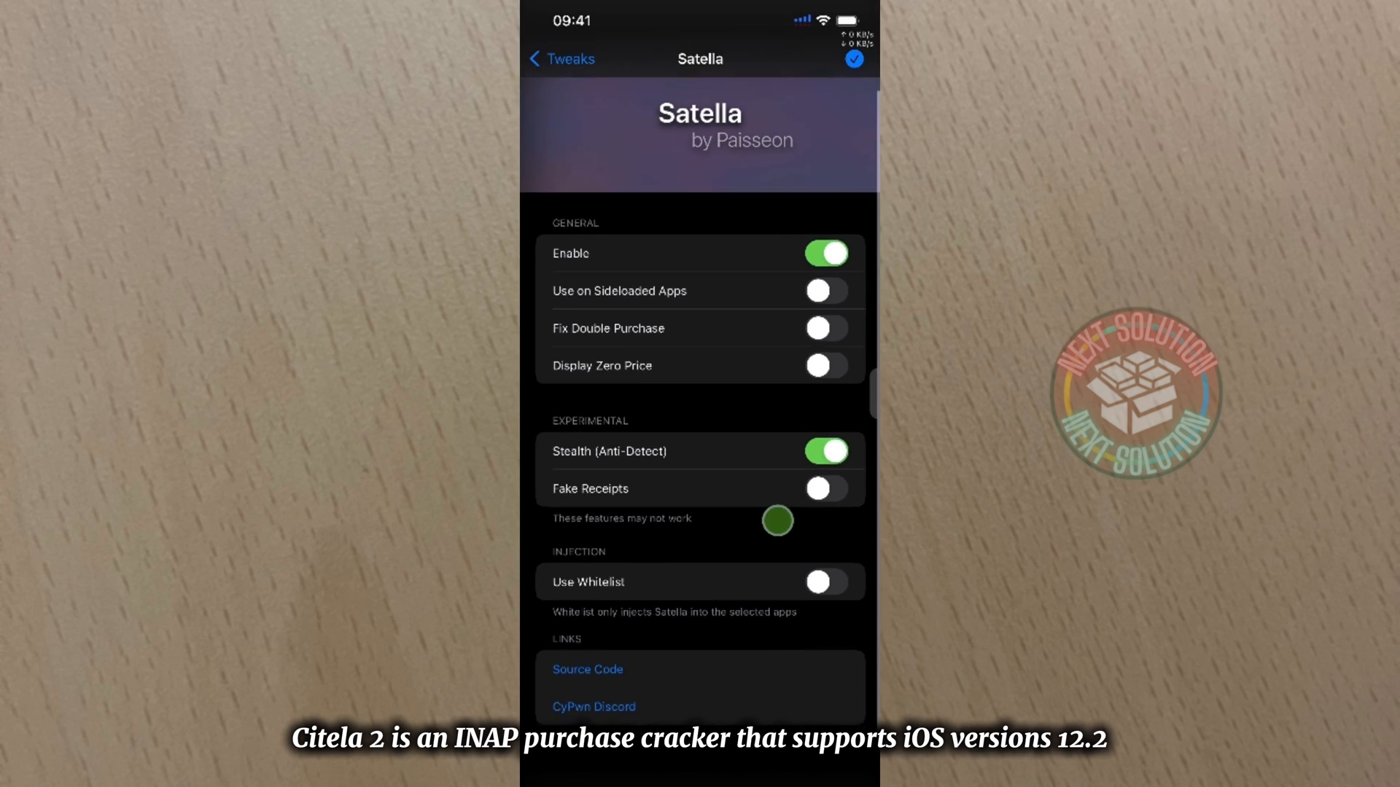
click(823, 290)
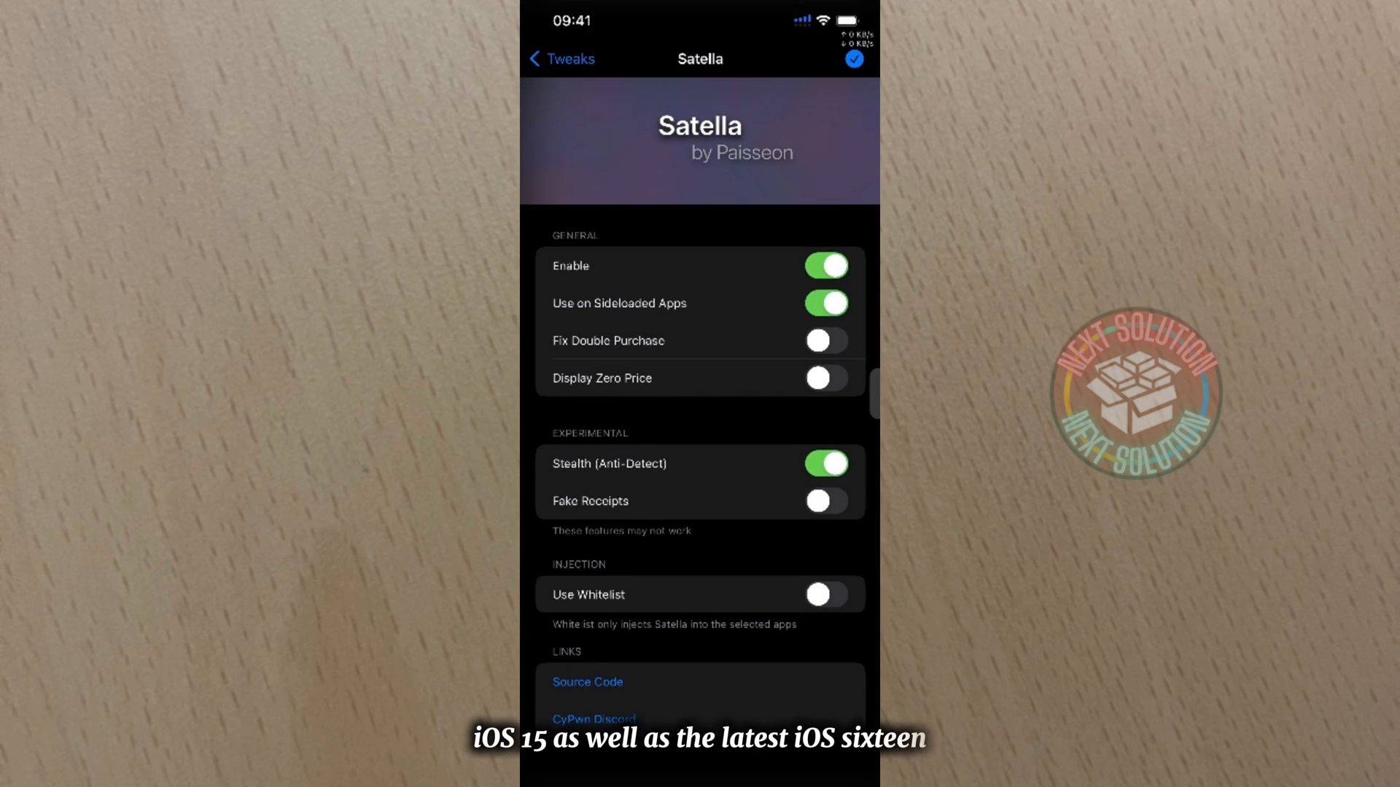
click(824, 340)
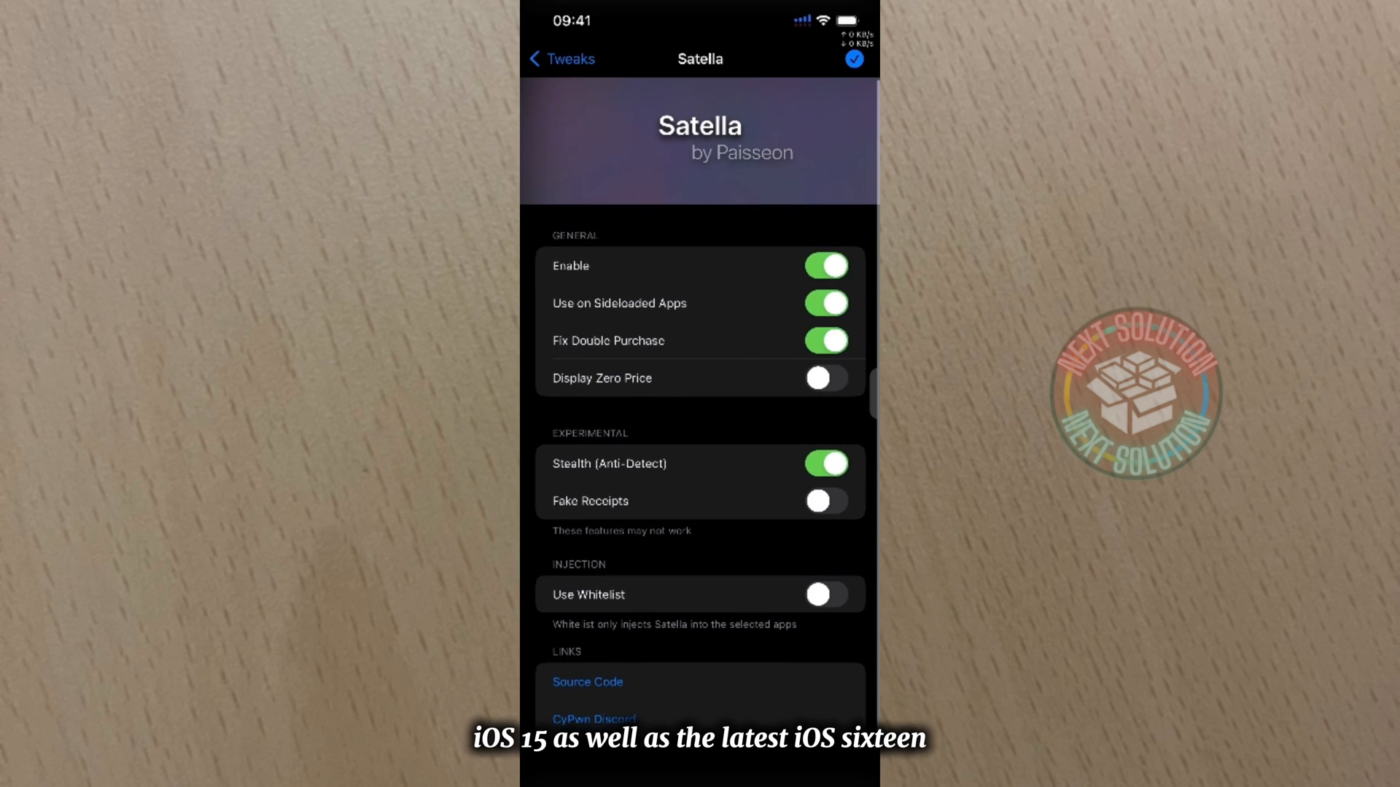
click(824, 378)
text(sta)
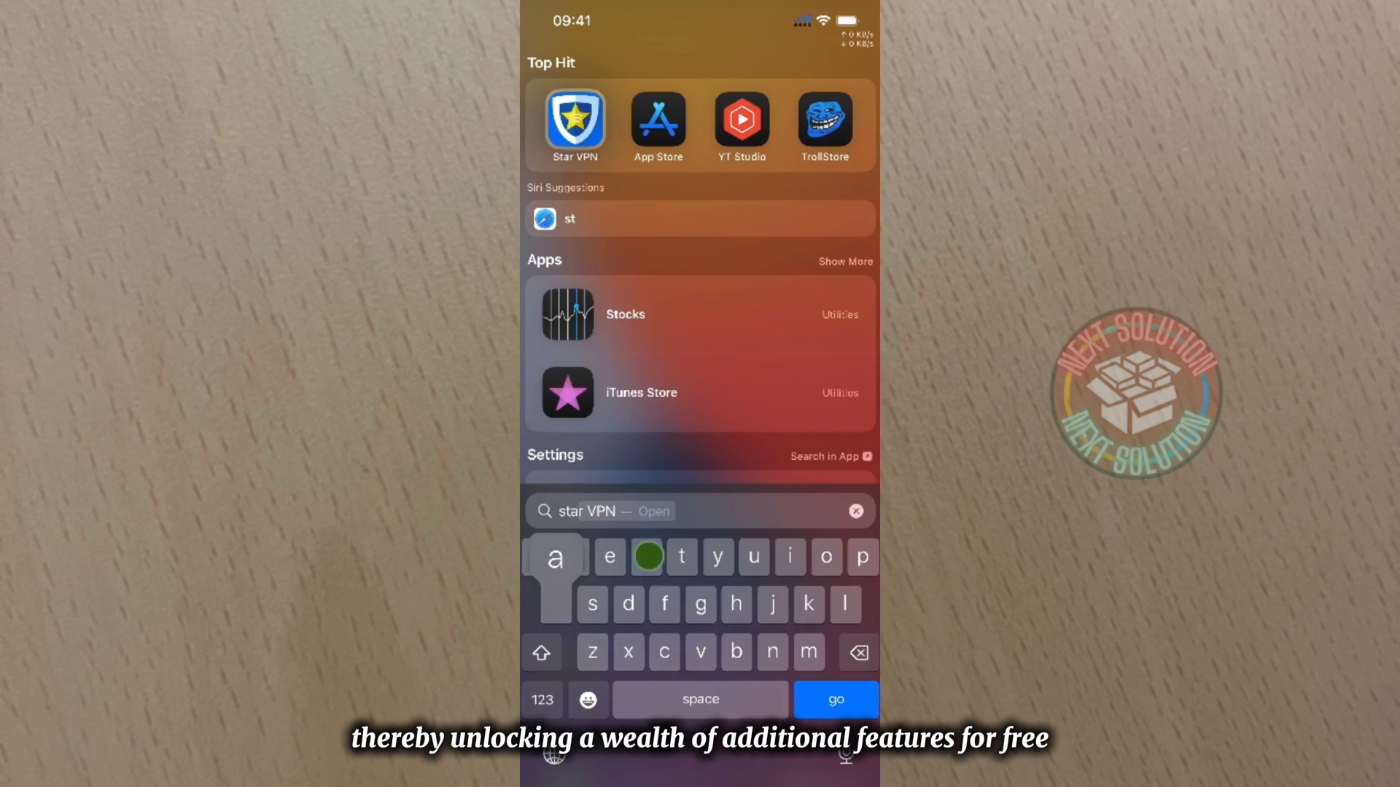
Step: Launch Star VPN from Spotlight and switch on the Switzerland connection
click(575, 124)
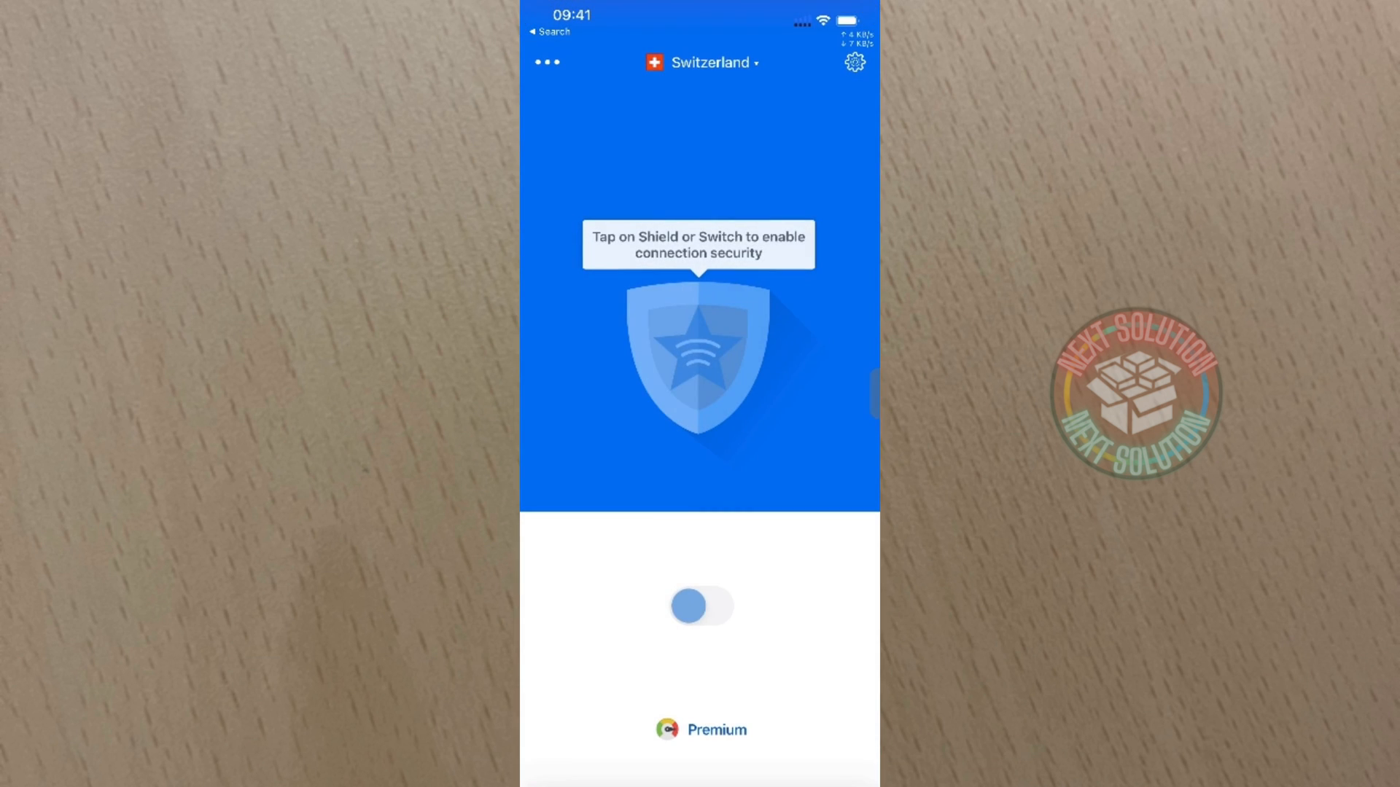
click(700, 605)
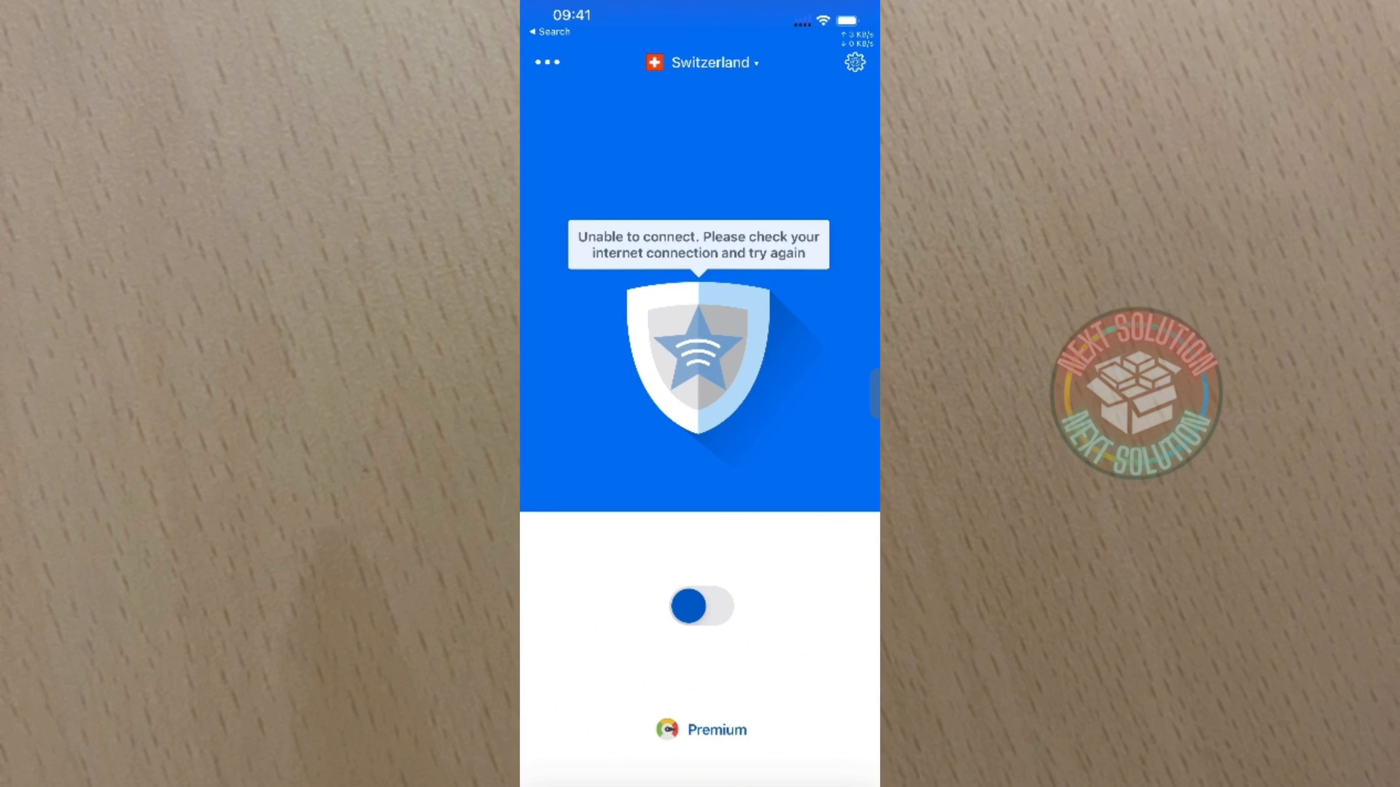
click(700, 729)
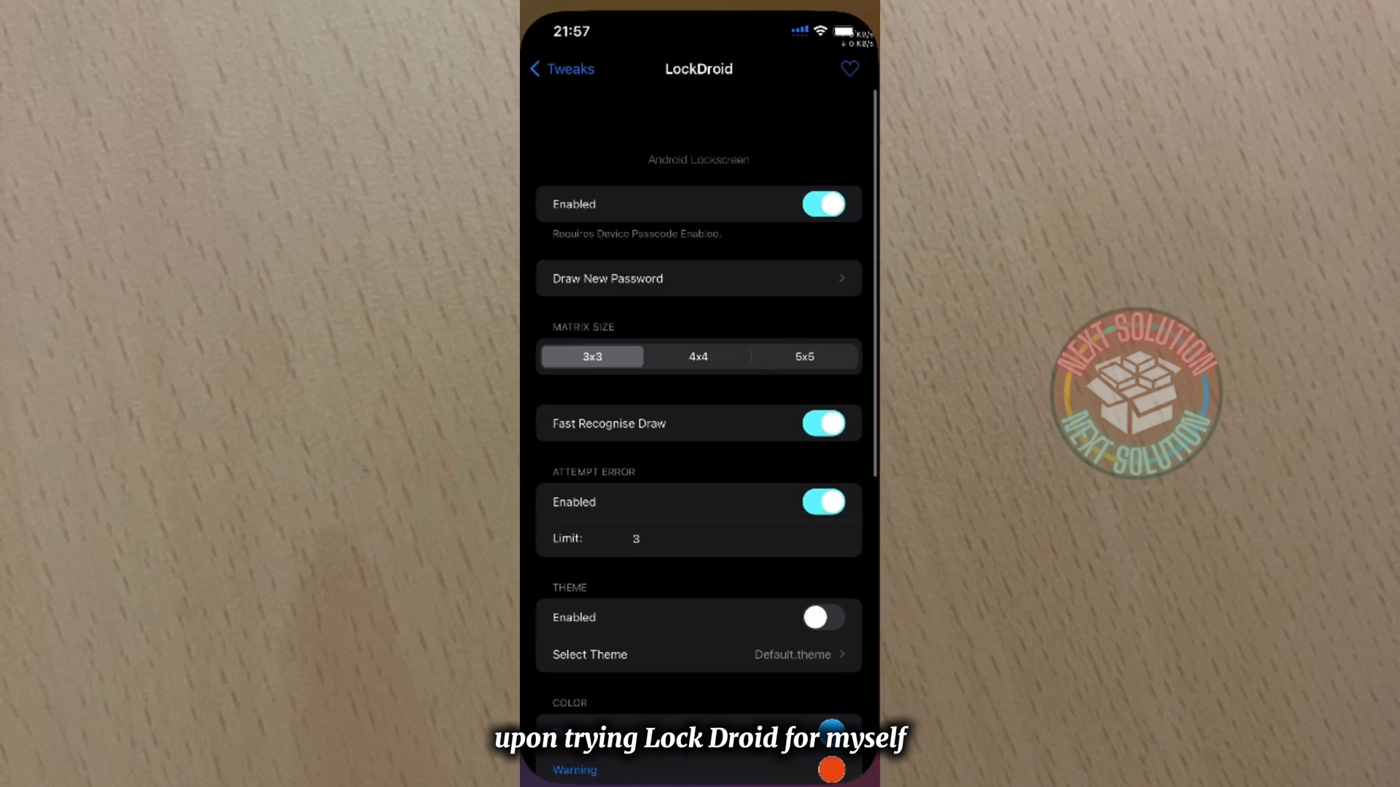
Step: In LockDroid, start a new password and swipe a diagonal pattern across the dot grid
scroll(down, 3)
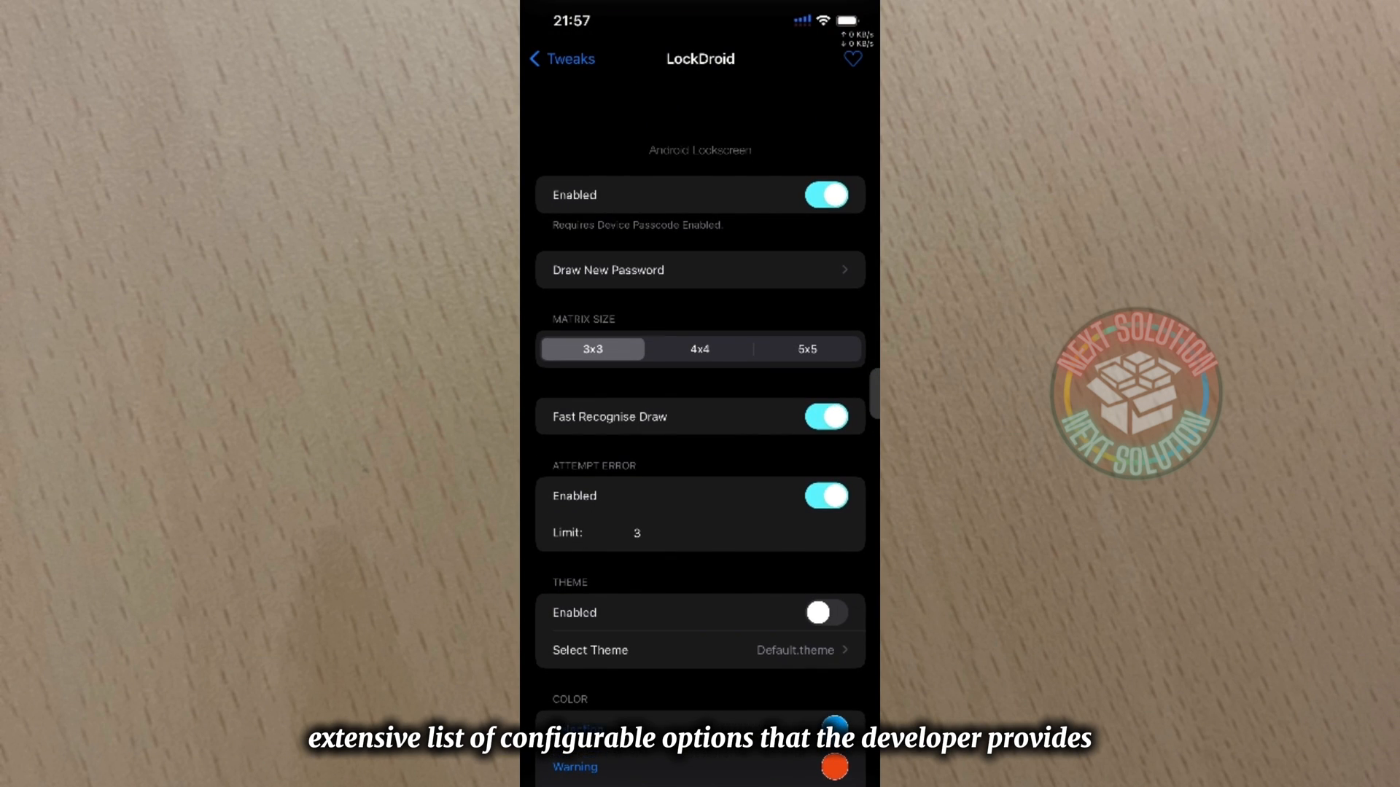
click(700, 270)
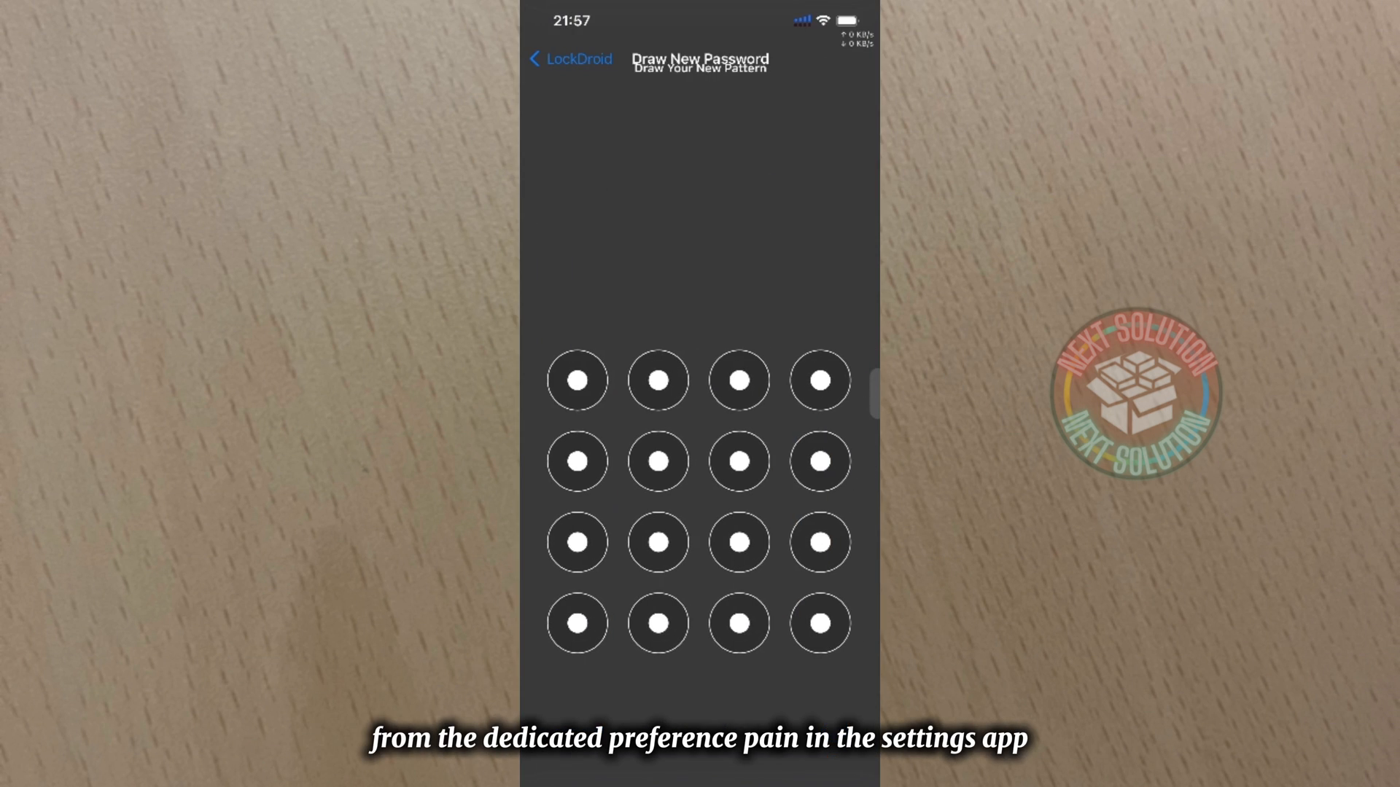
drag(576, 622, 819, 380)
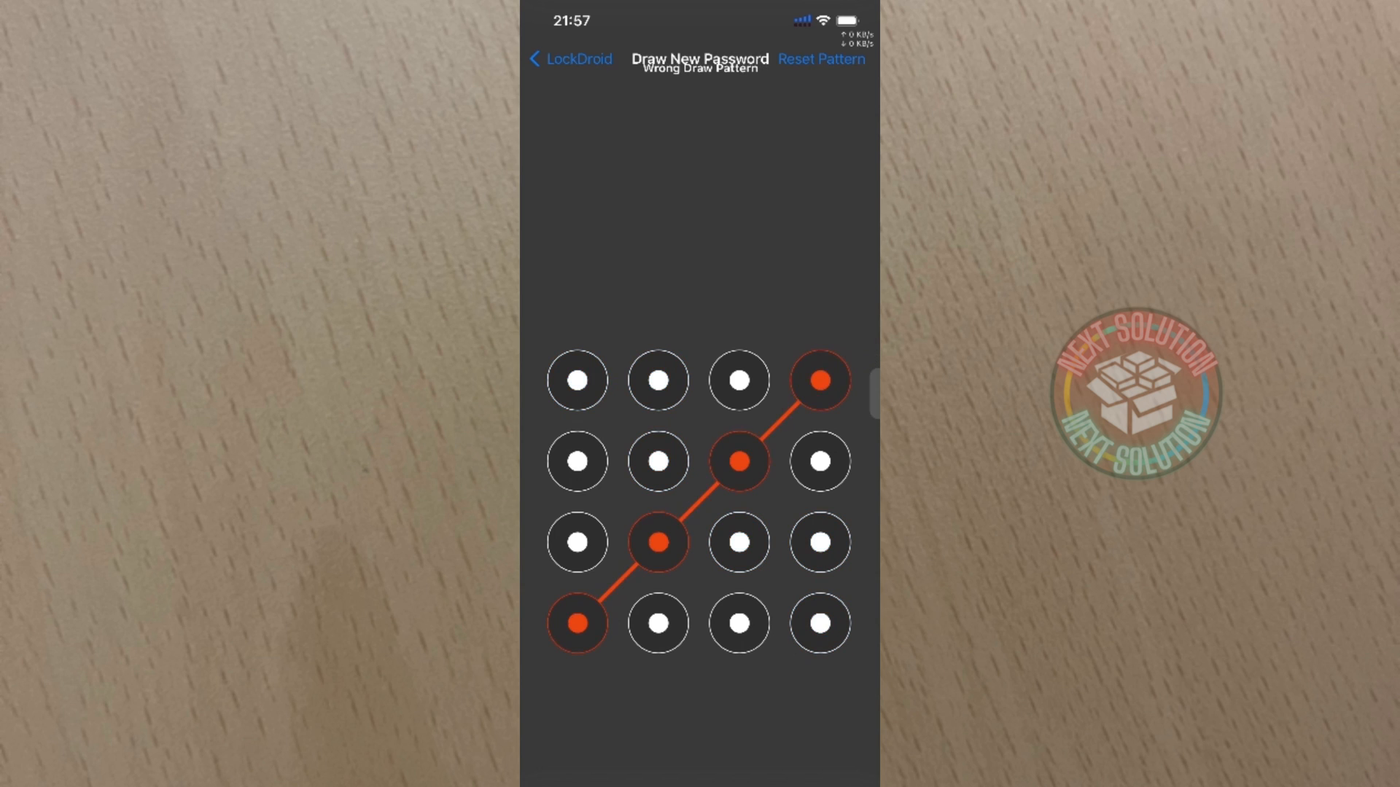